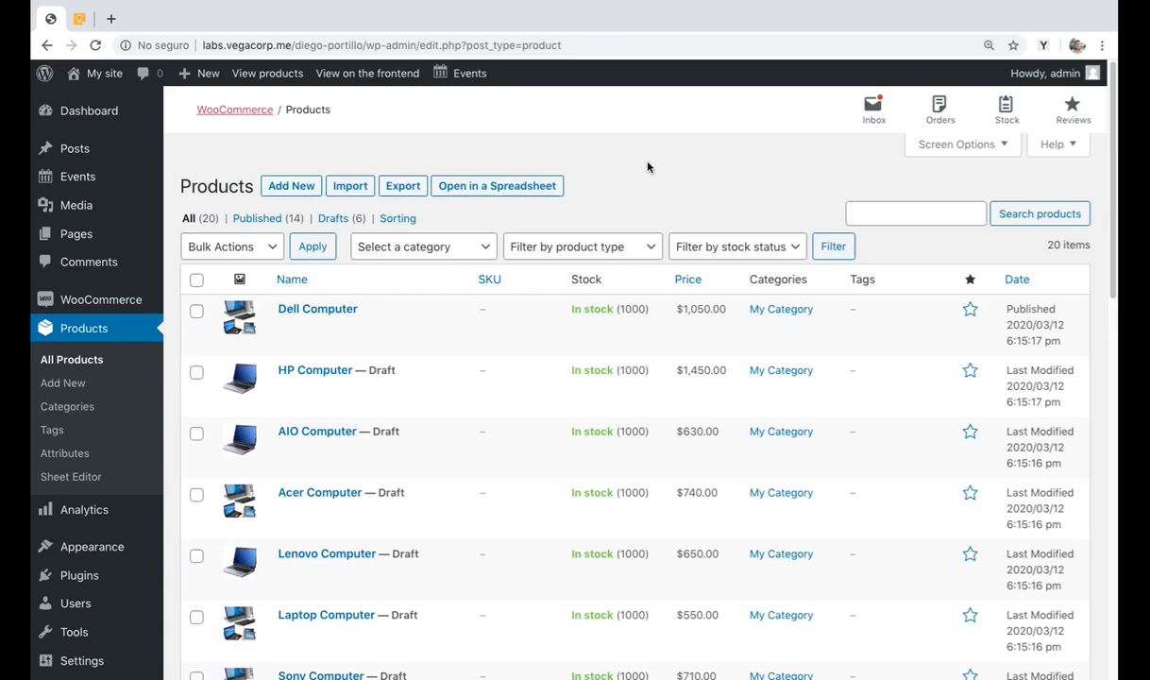
mouse_move(653, 158)
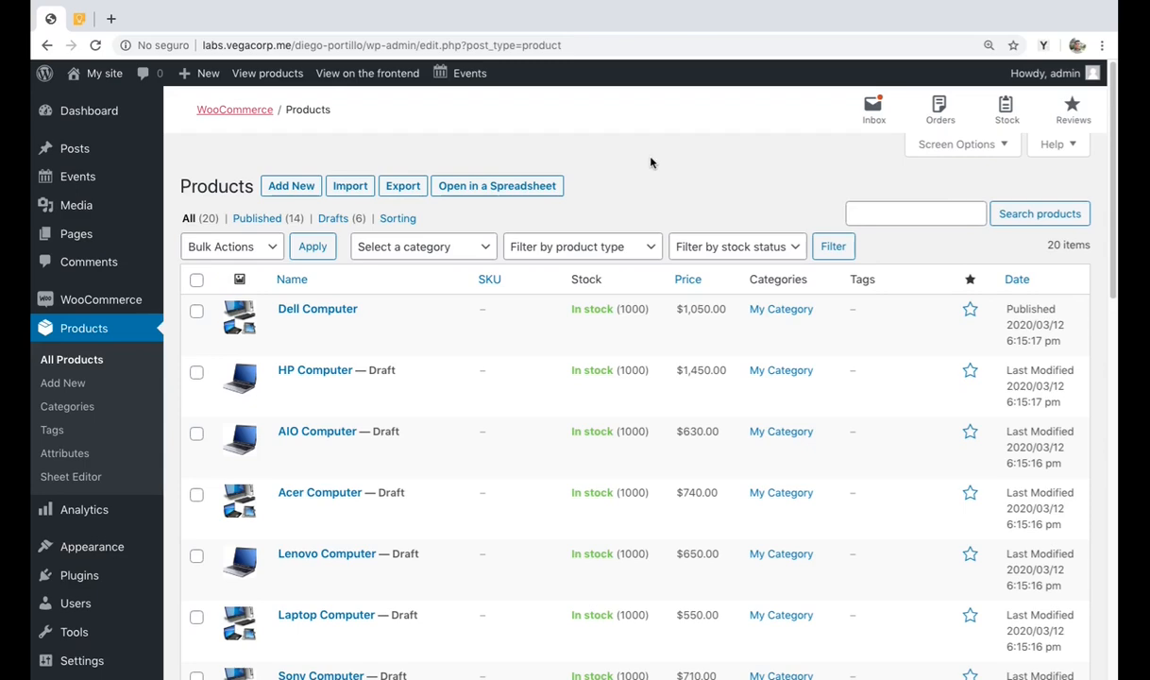
Load the products into the spreadsheet and scroll right to the Download files columns.
click(496, 185)
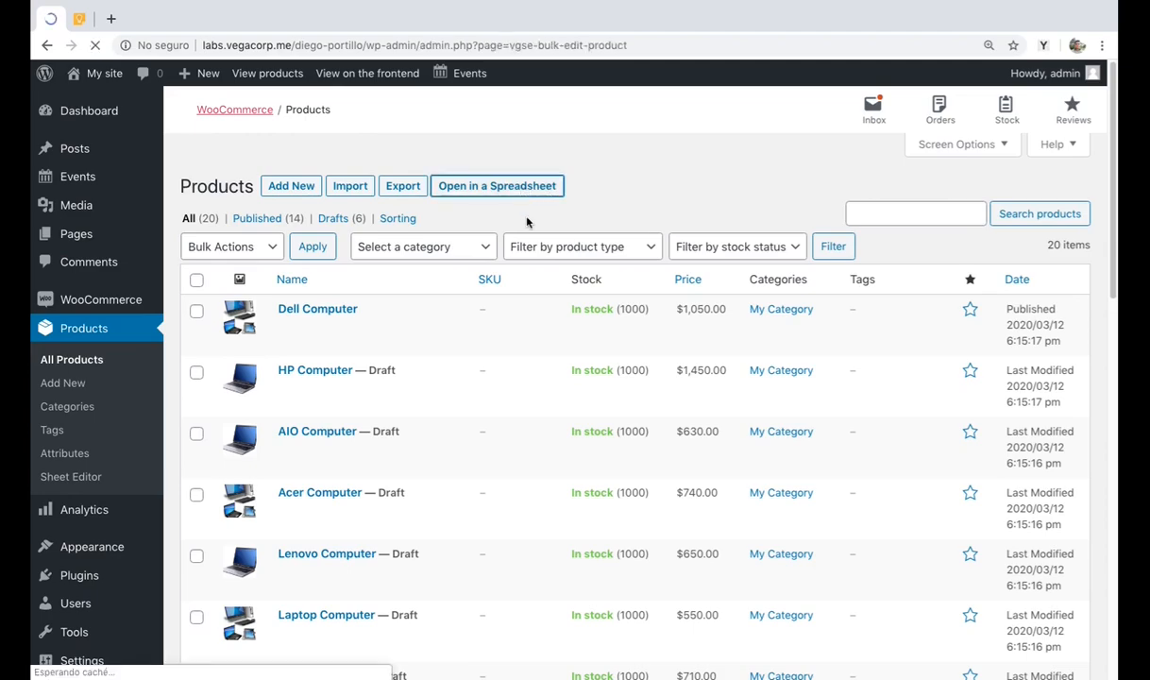
click(495, 185)
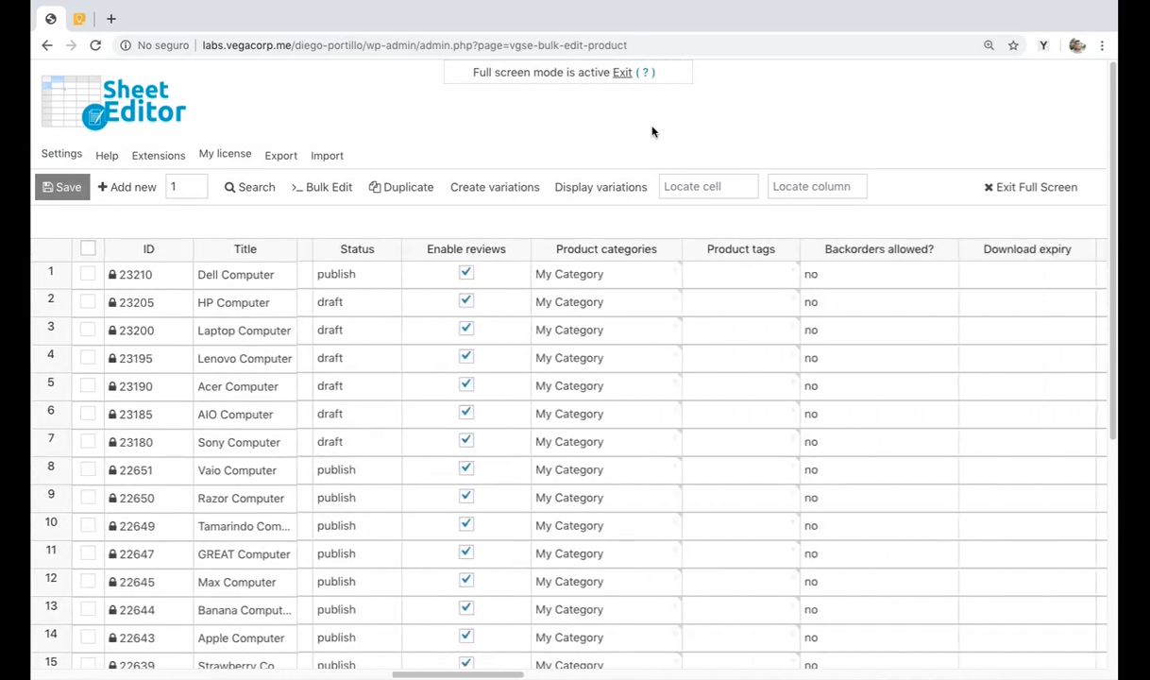
scroll(right, 3)
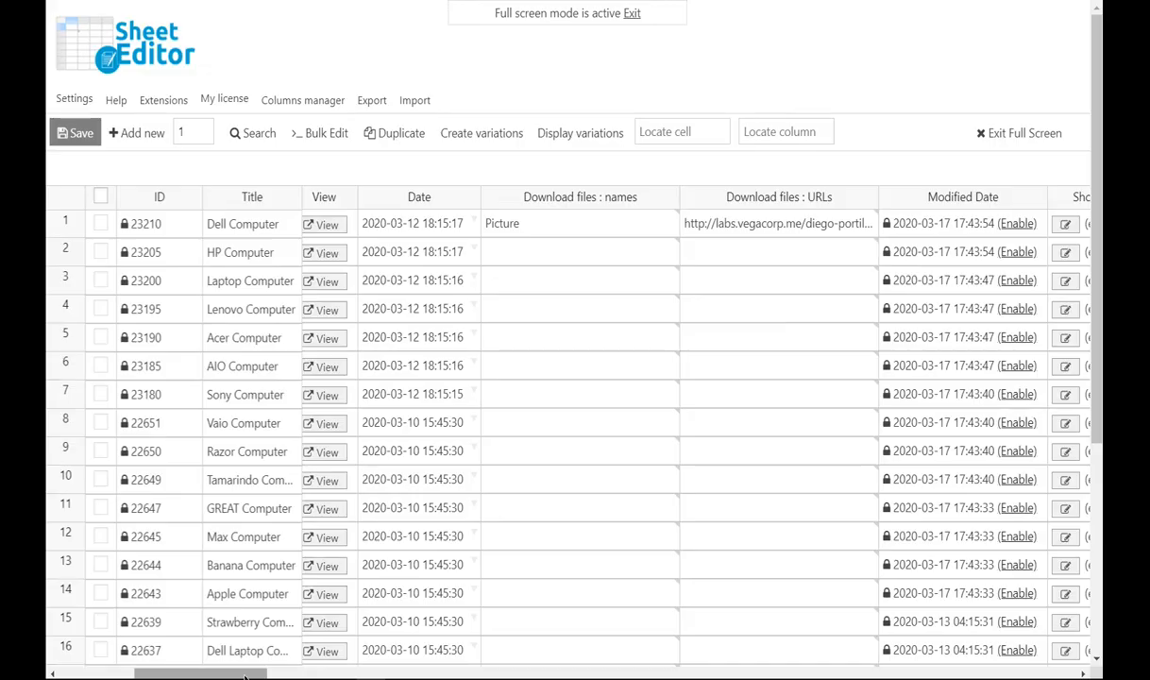
Enter download file names like Bonus PDF, Bonus e-book and Picture with URLs for the first products.
scroll(right, 3)
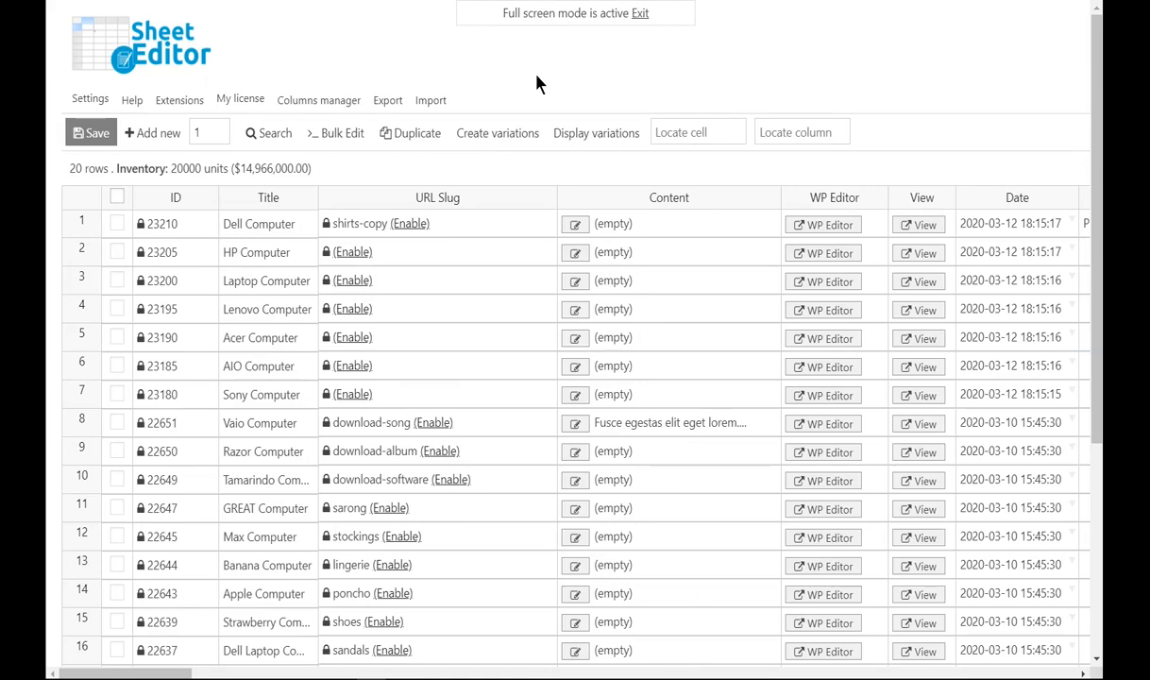
mouse_move(417, 132)
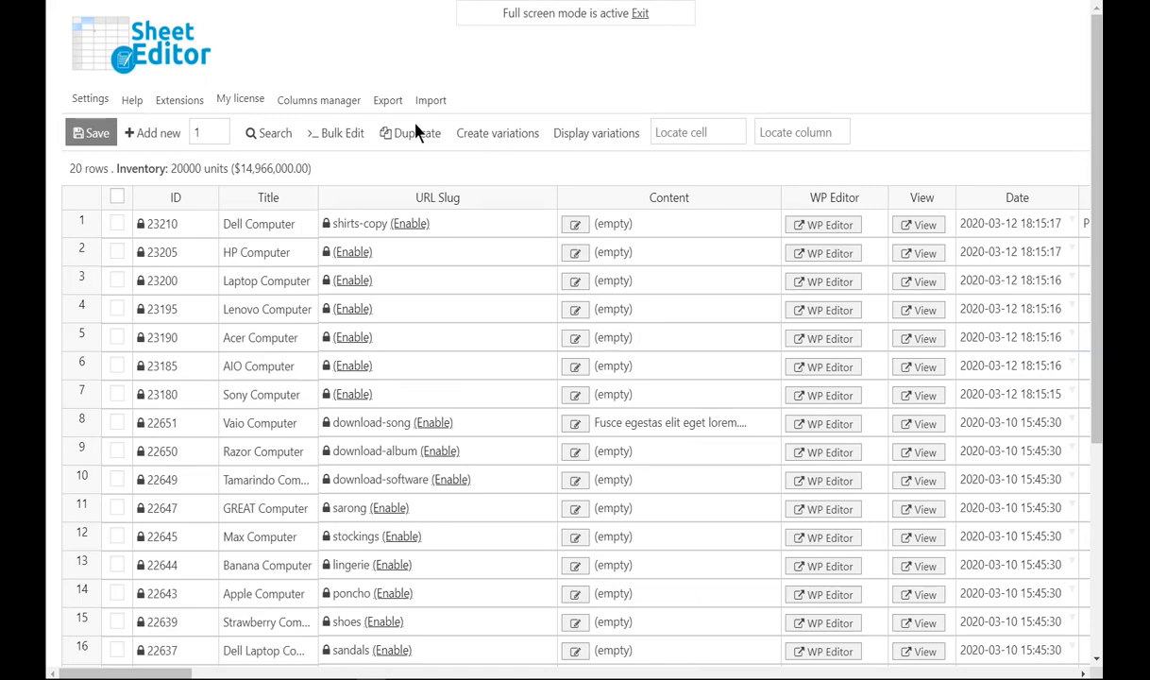
scroll(right, 3)
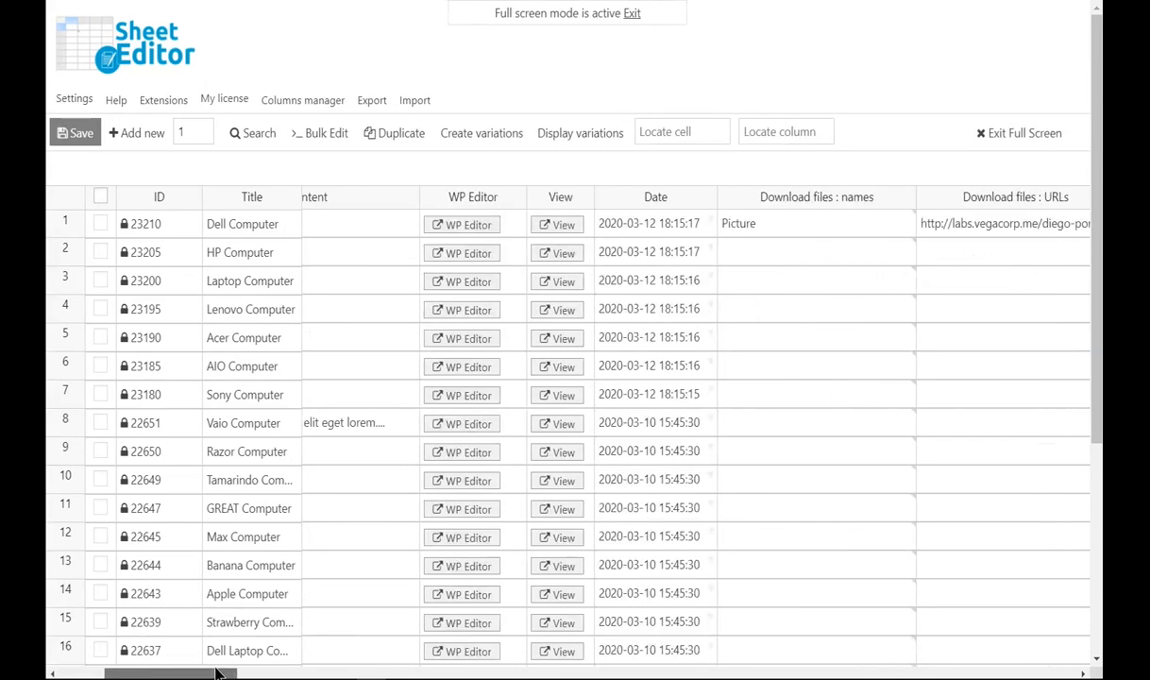
scroll(right, 3)
text(Bon)
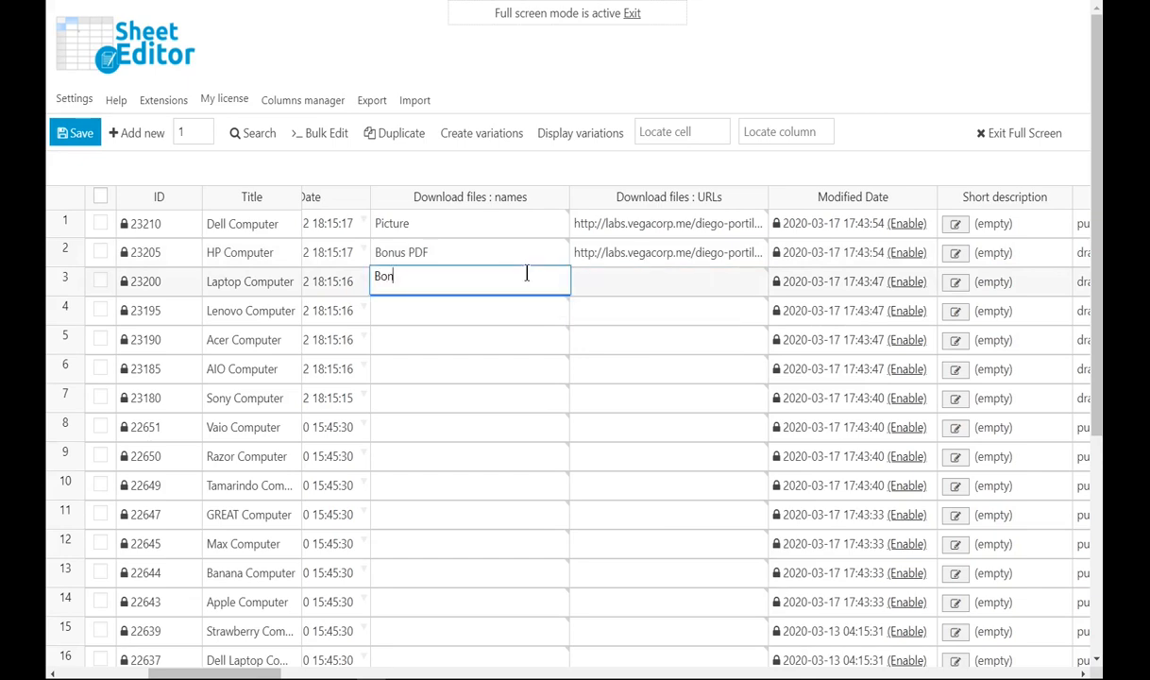
click(668, 281)
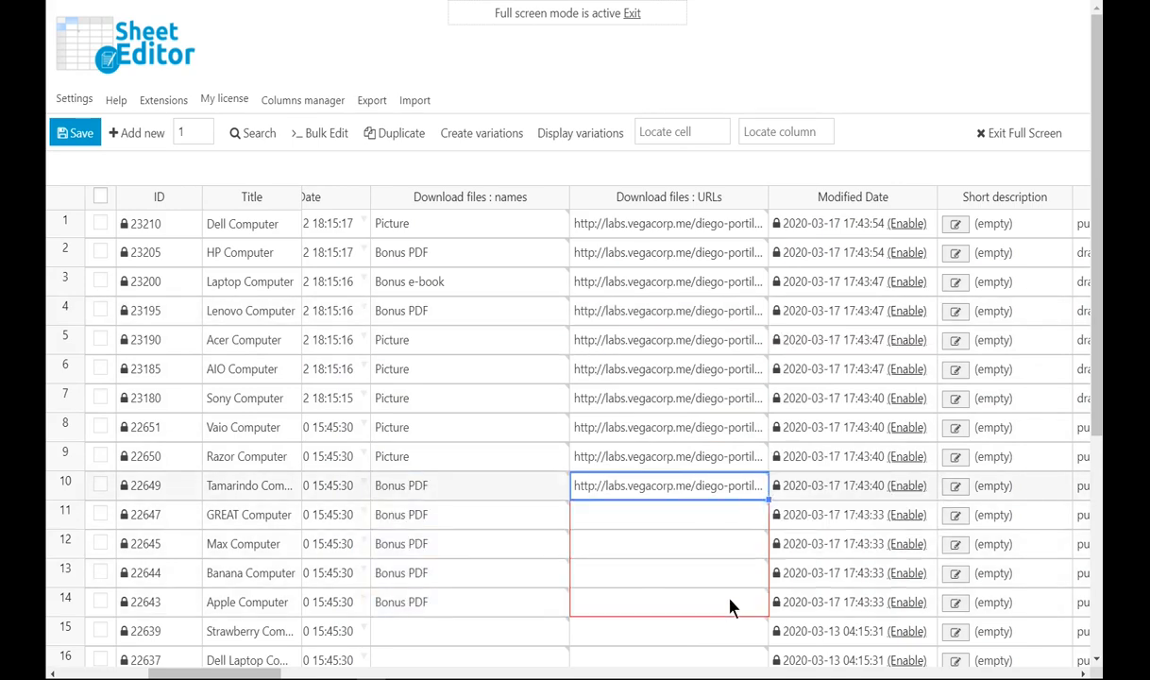
Save the download file edits and let the products sheet reload.
click(73, 132)
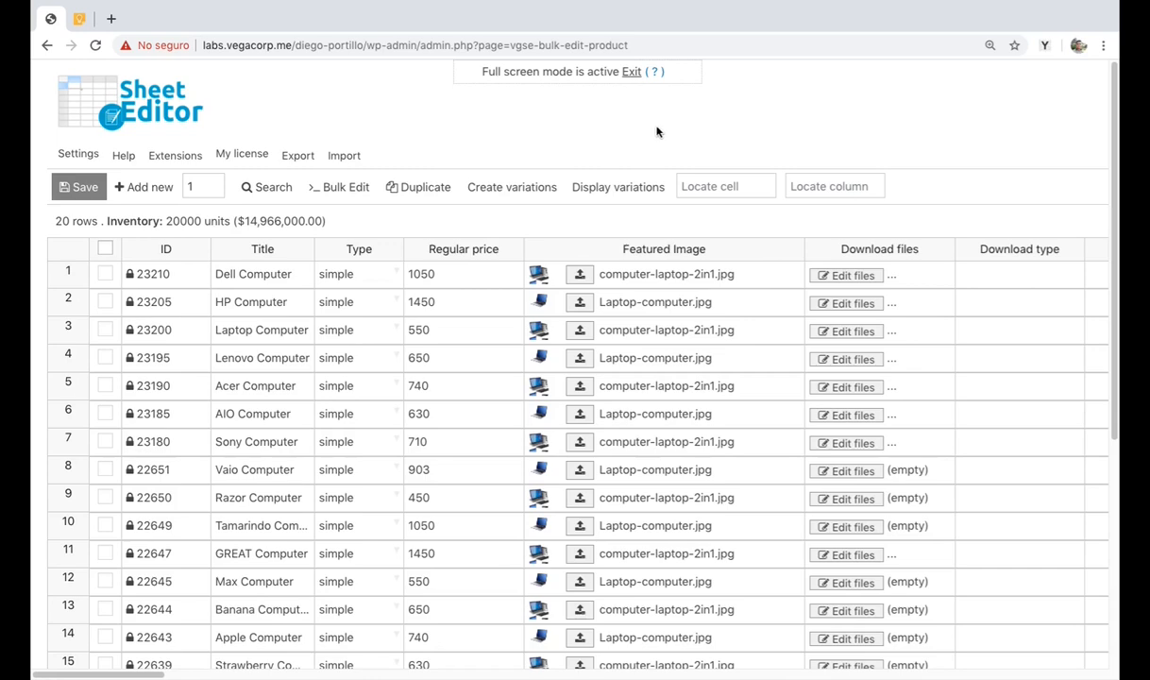
mouse_move(362, 186)
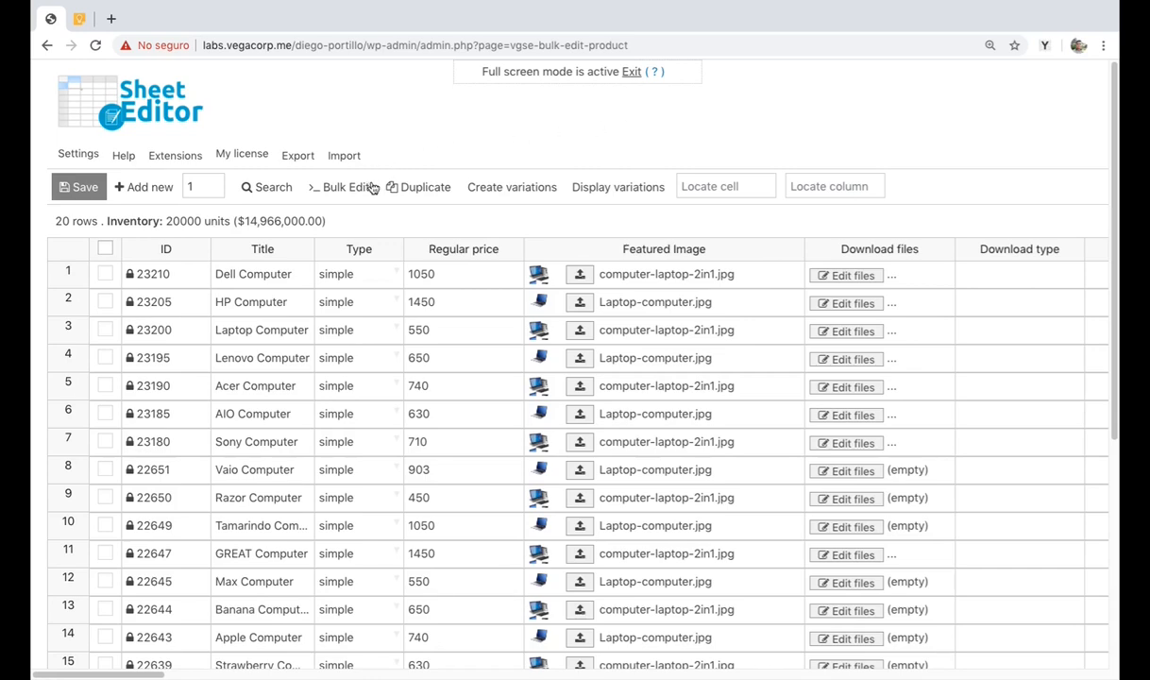
Start a bulk edit targeting rows found by search with keyword 'computer'.
click(343, 187)
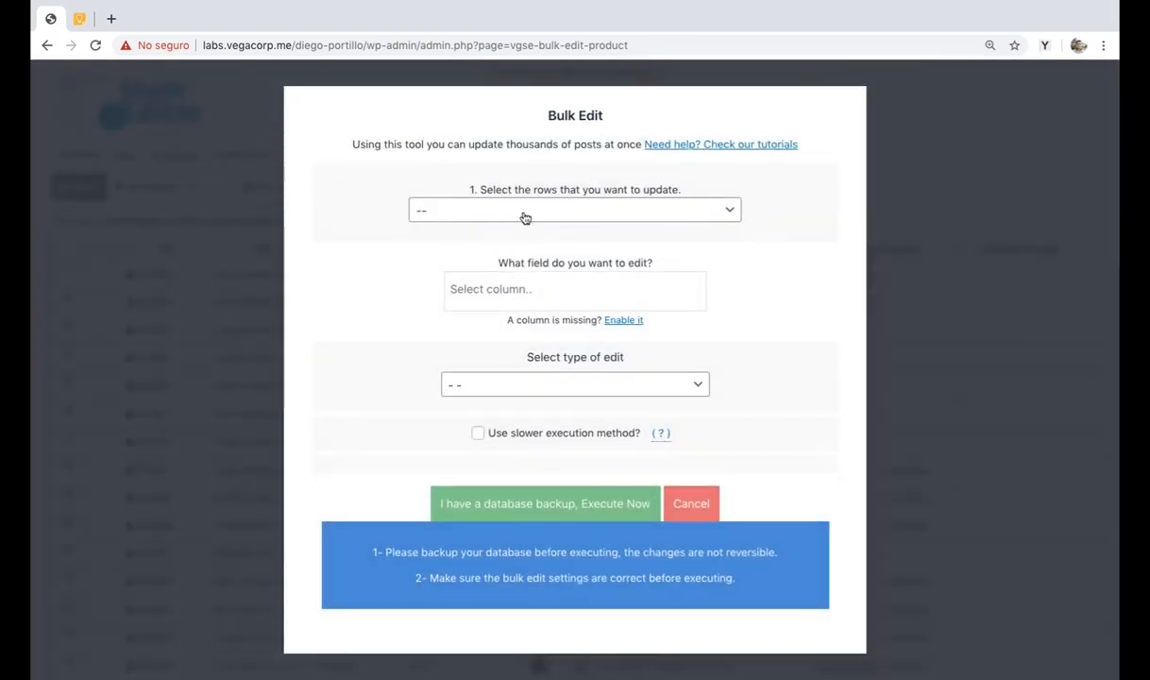
click(574, 210)
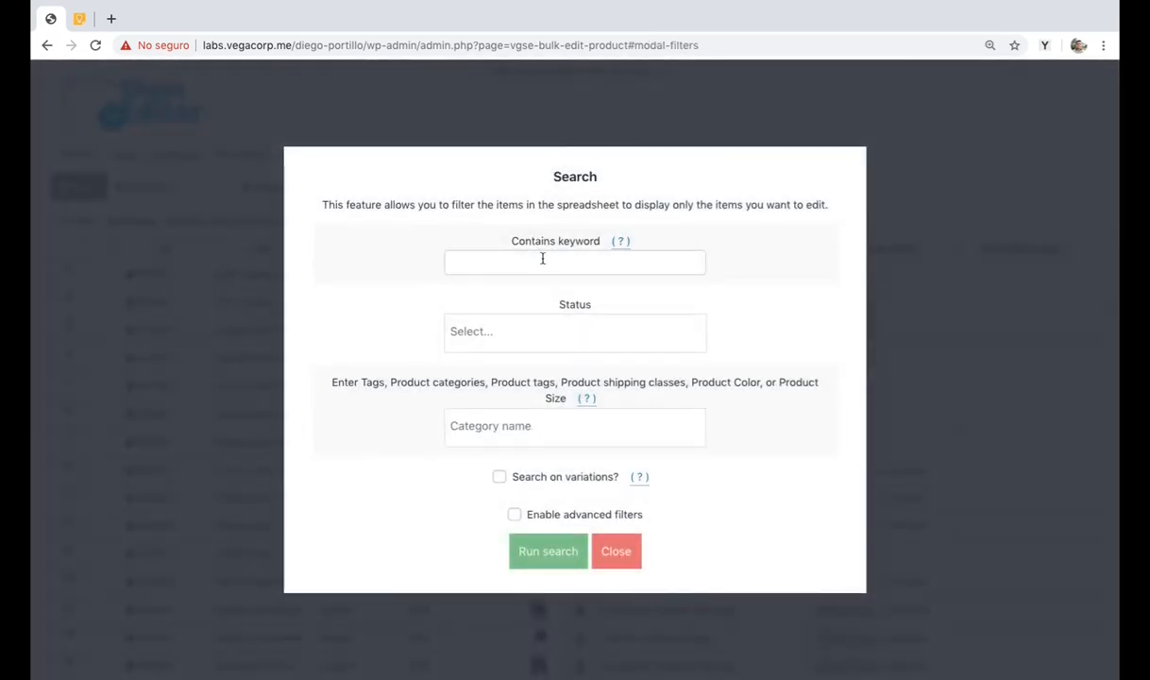
click(574, 261)
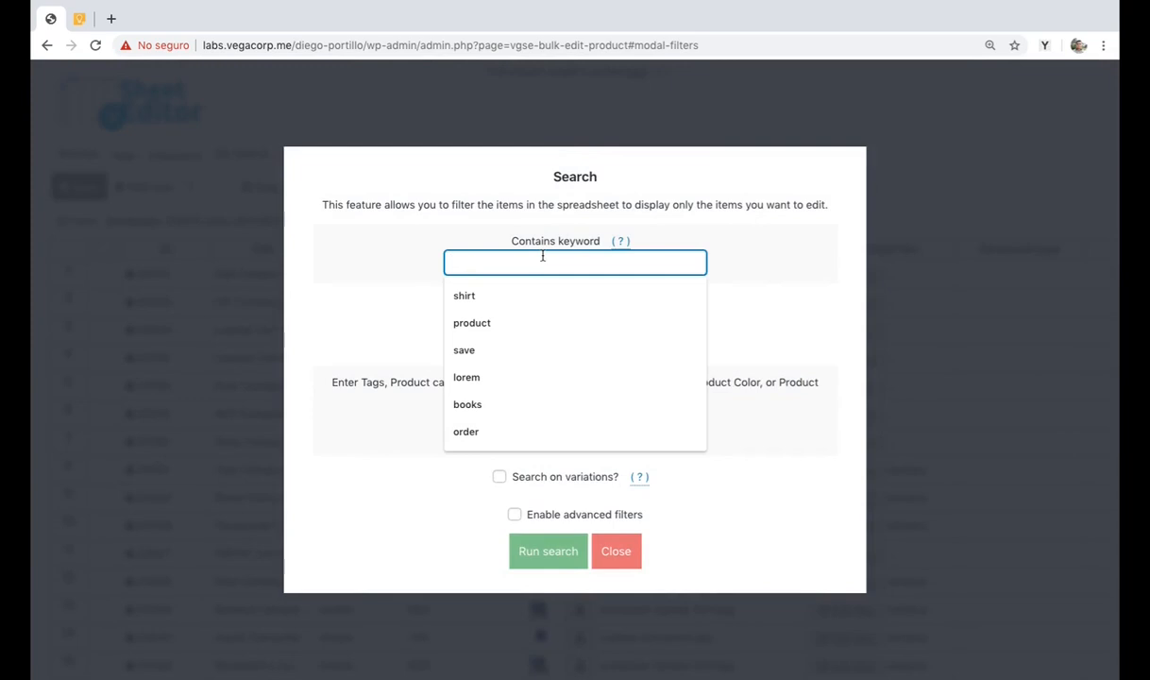
text(computer)
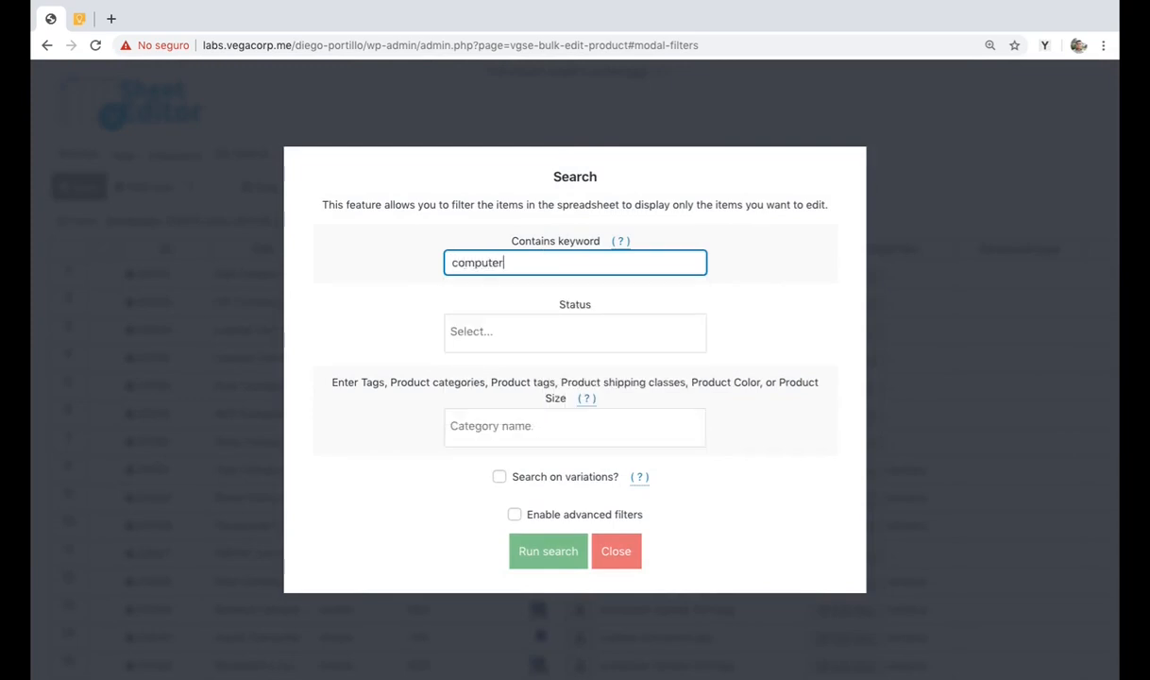
Add My Category as the product category filter and run the search.
click(574, 427)
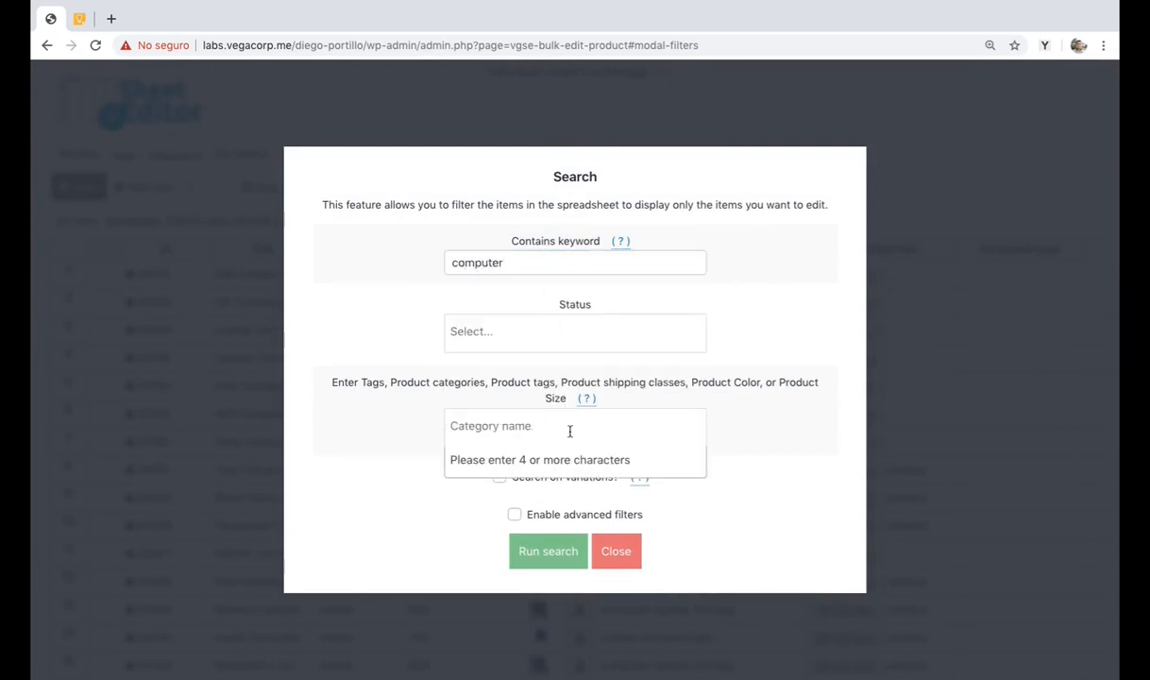
text(my category)
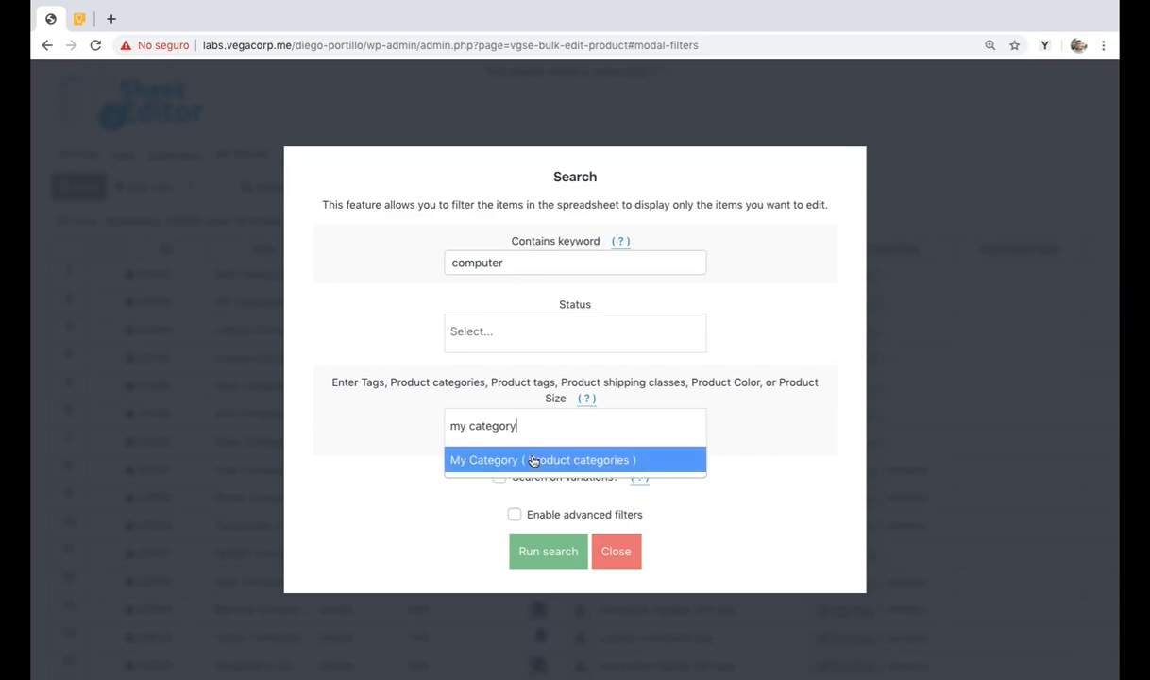
click(542, 461)
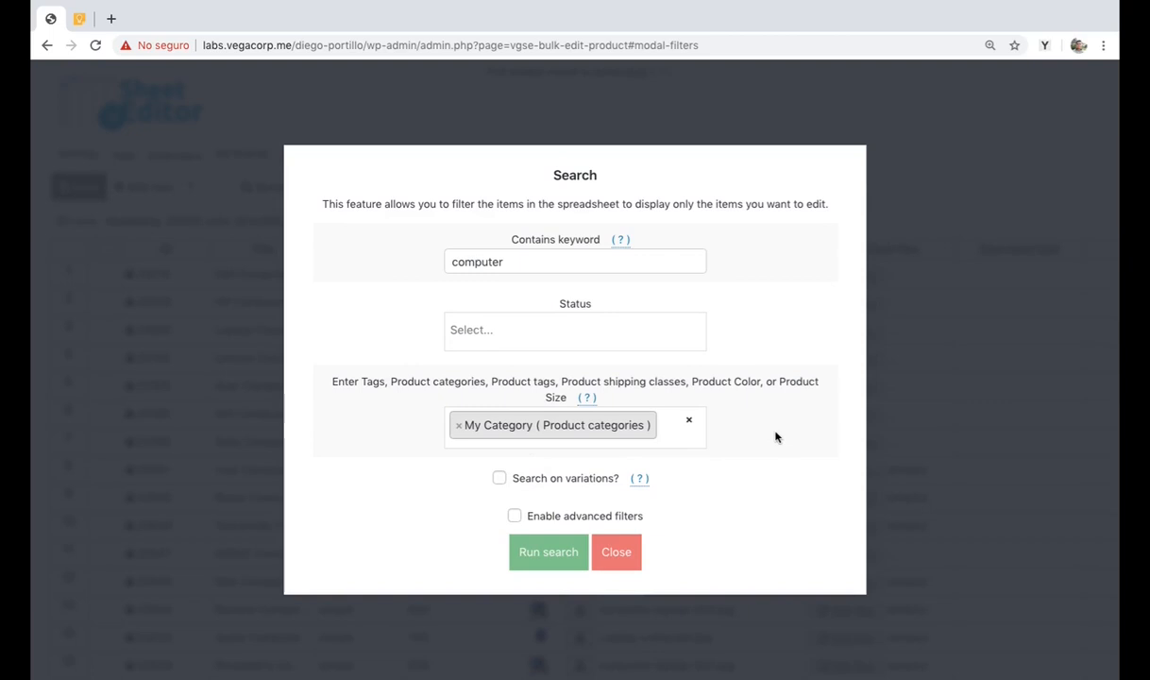
mouse_move(756, 426)
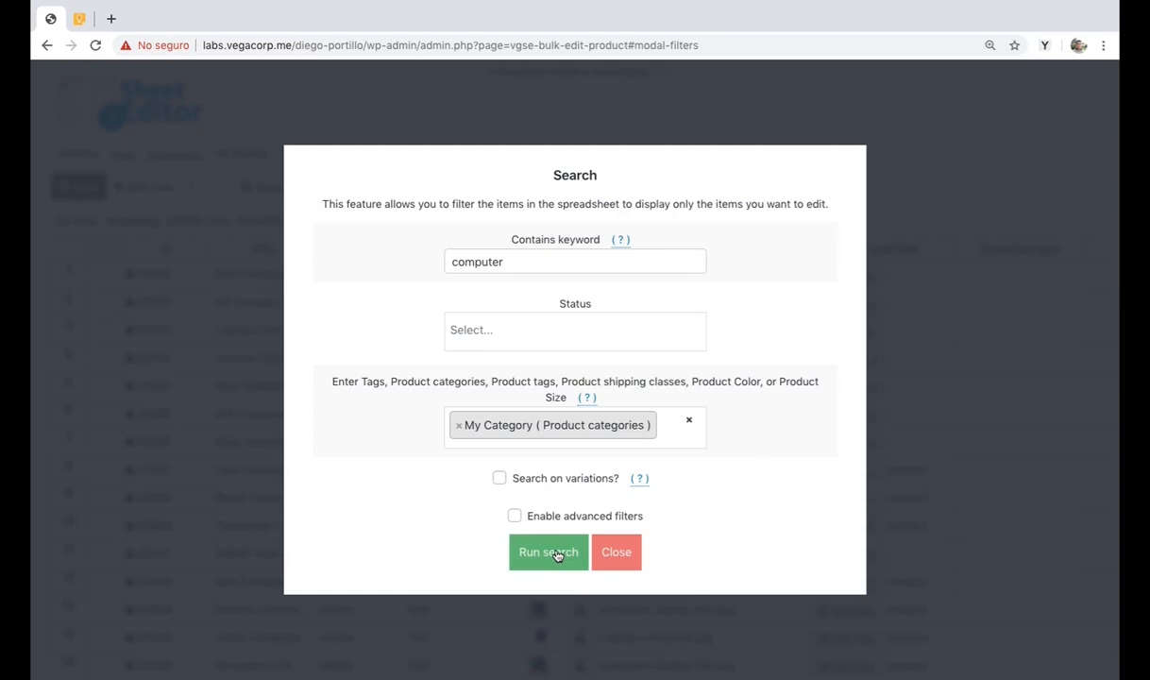
click(548, 551)
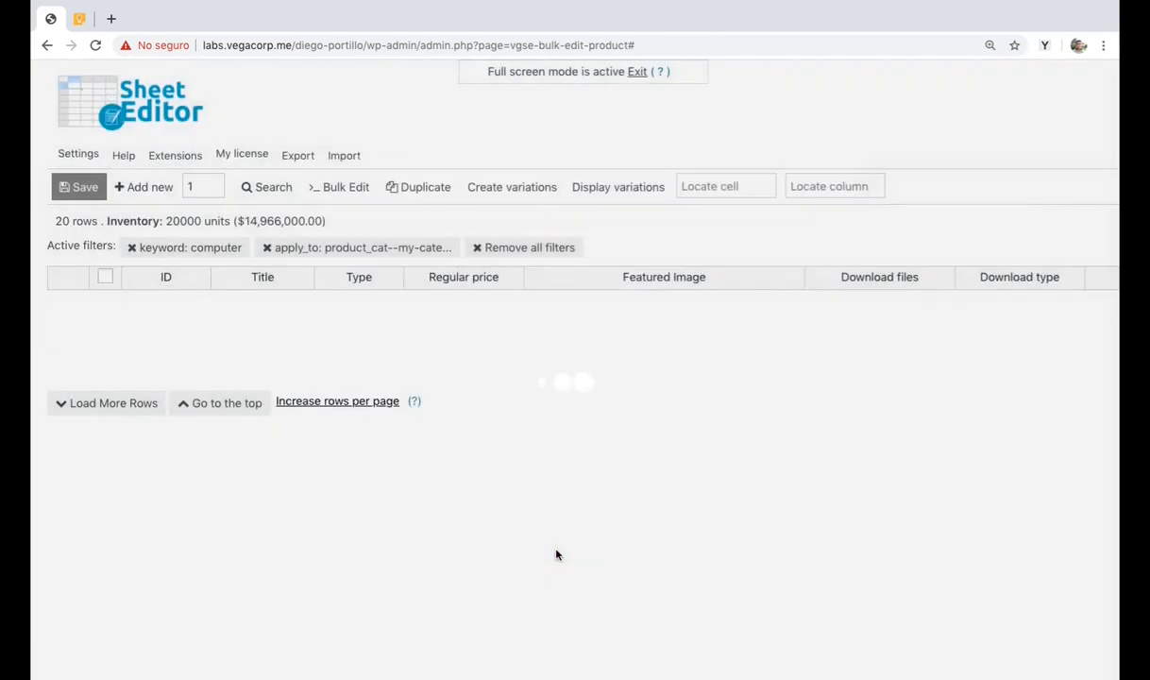
Bulk-append /wp-content/uploads/2020/03/lorem-ipsum.pdf to Download files of the filtered products.
click(338, 187)
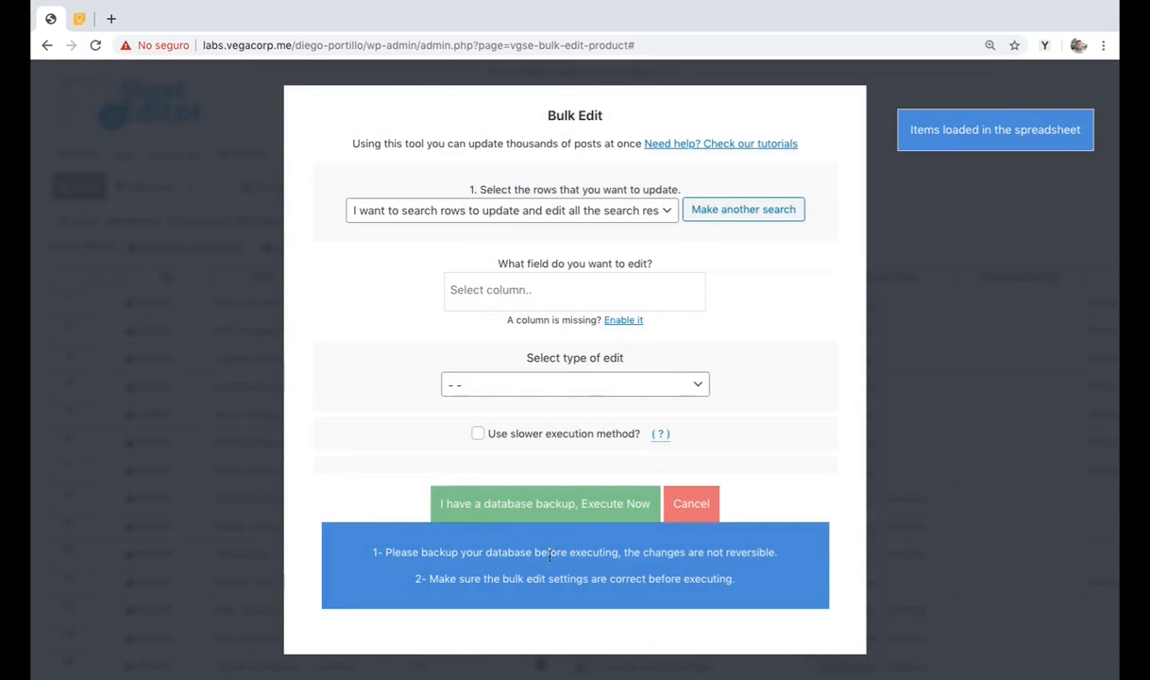
text(down)
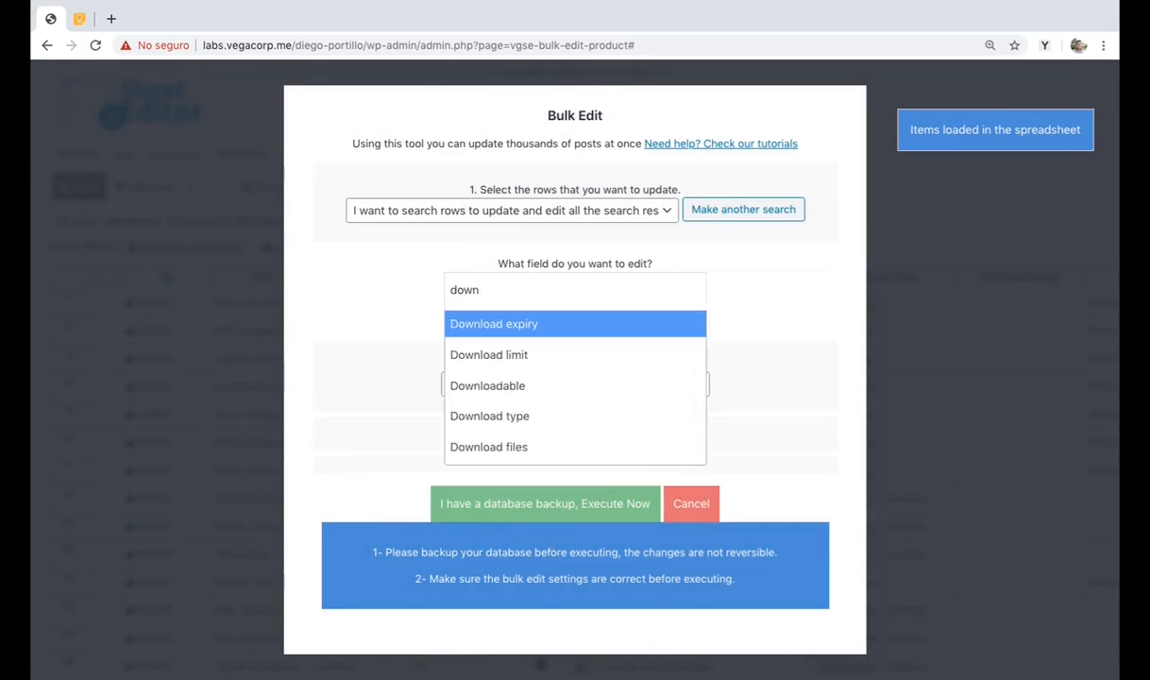
click(487, 445)
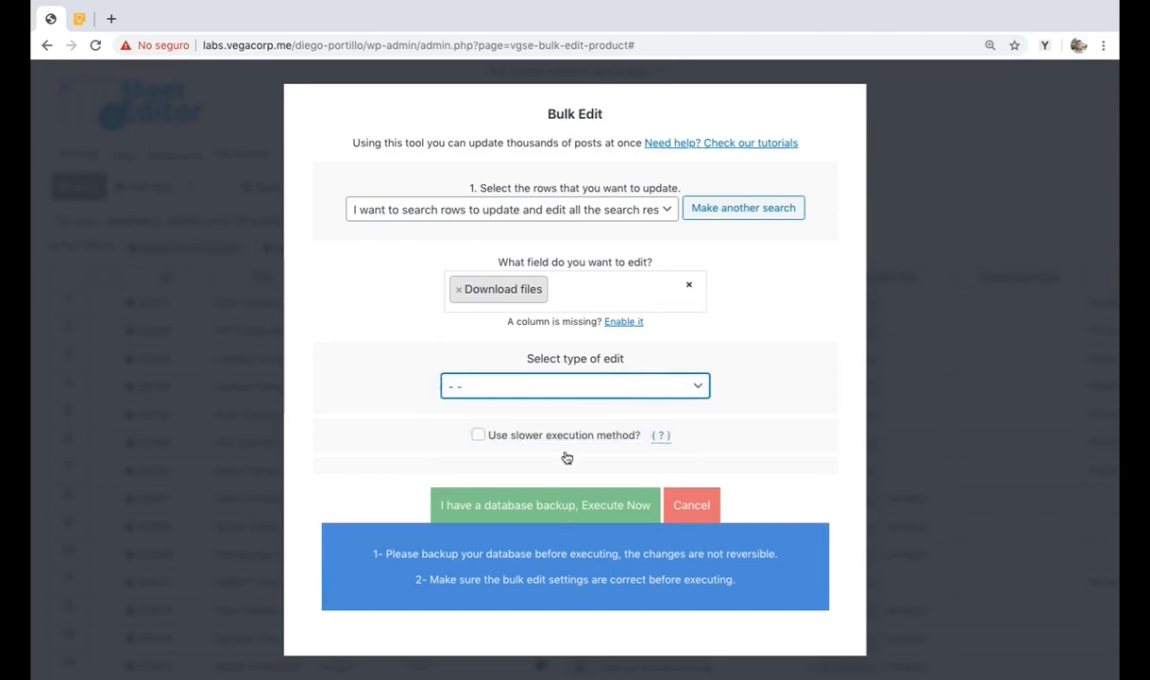
click(573, 385)
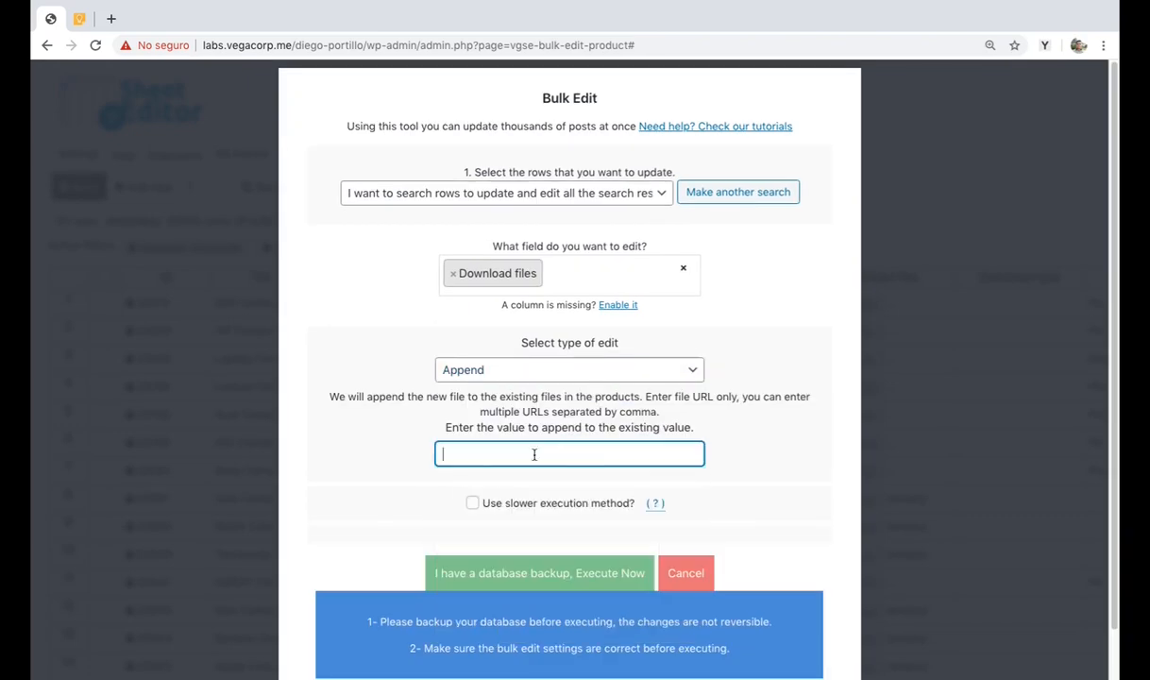
text(/wp-content/uploads/2020/03/lorem-ipsum.pdf)
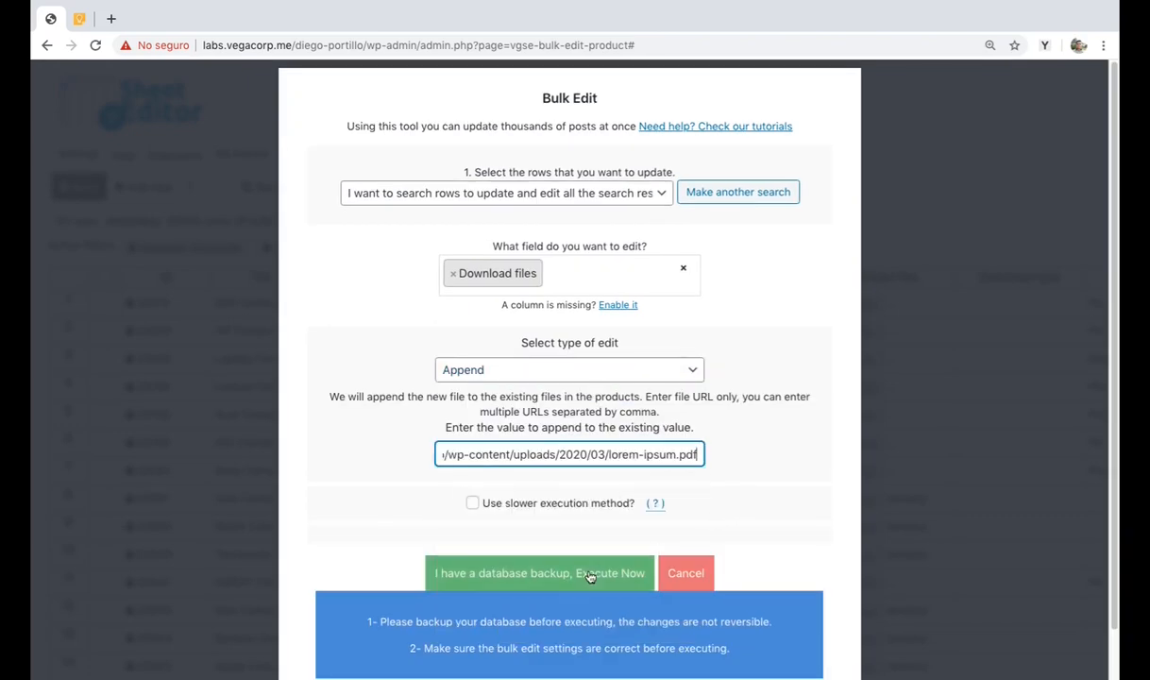
click(538, 572)
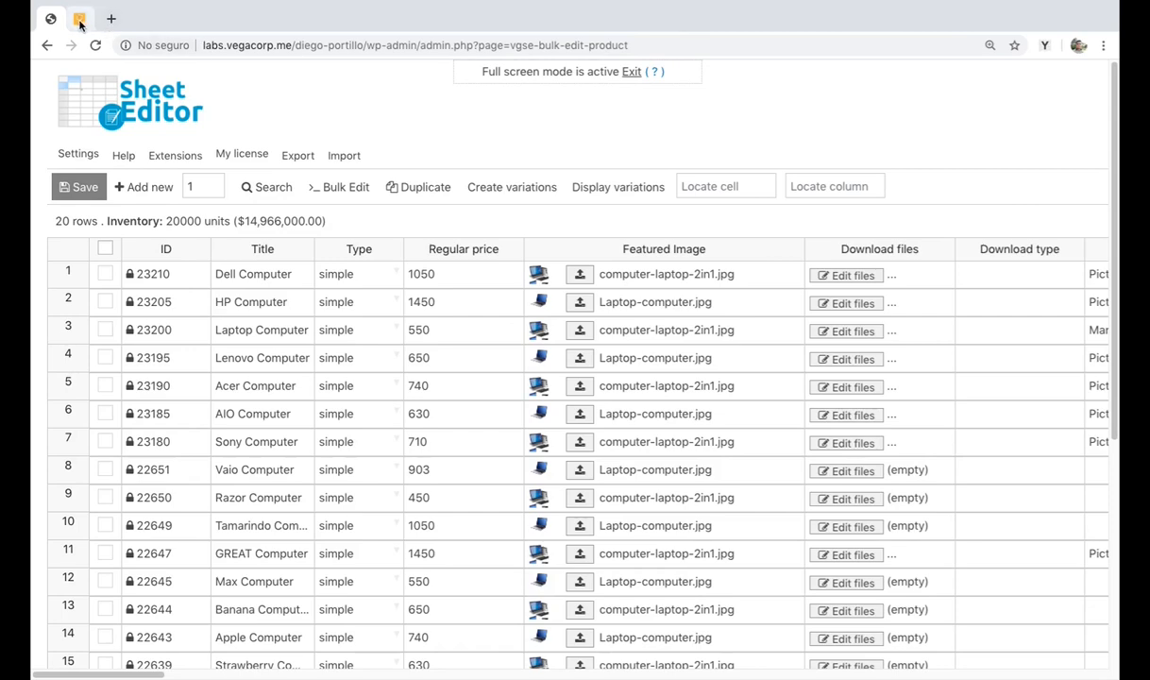
Switch to the Google Keep note holding the old and new URLs.
click(83, 20)
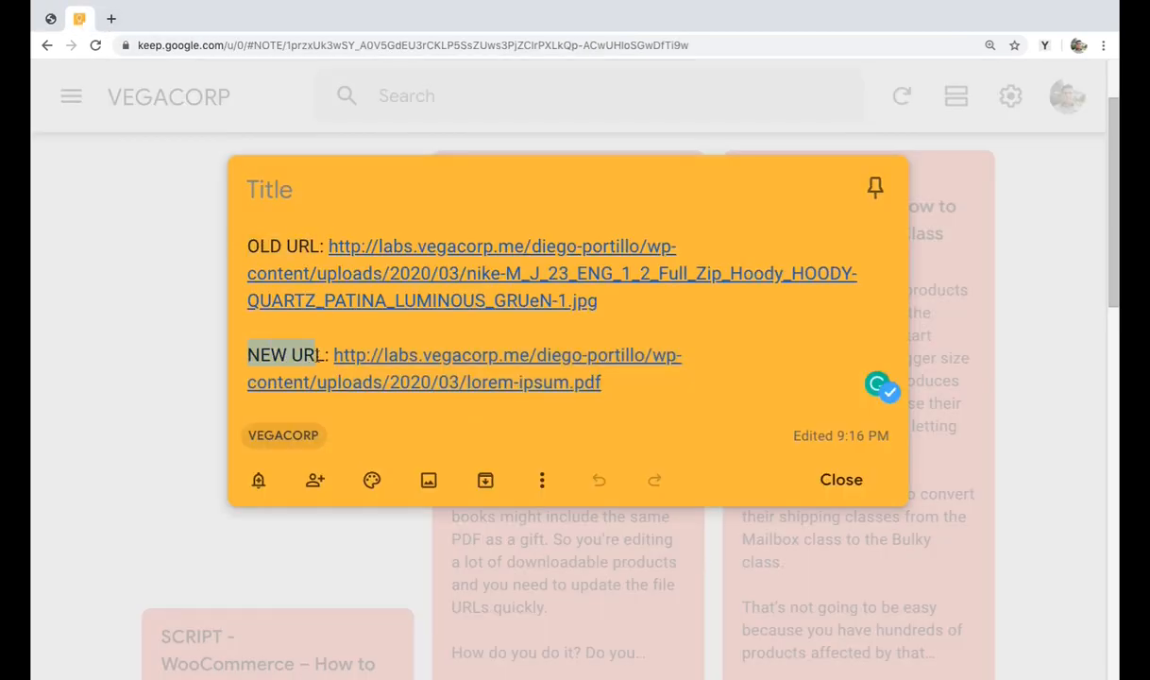
right_click(462, 272)
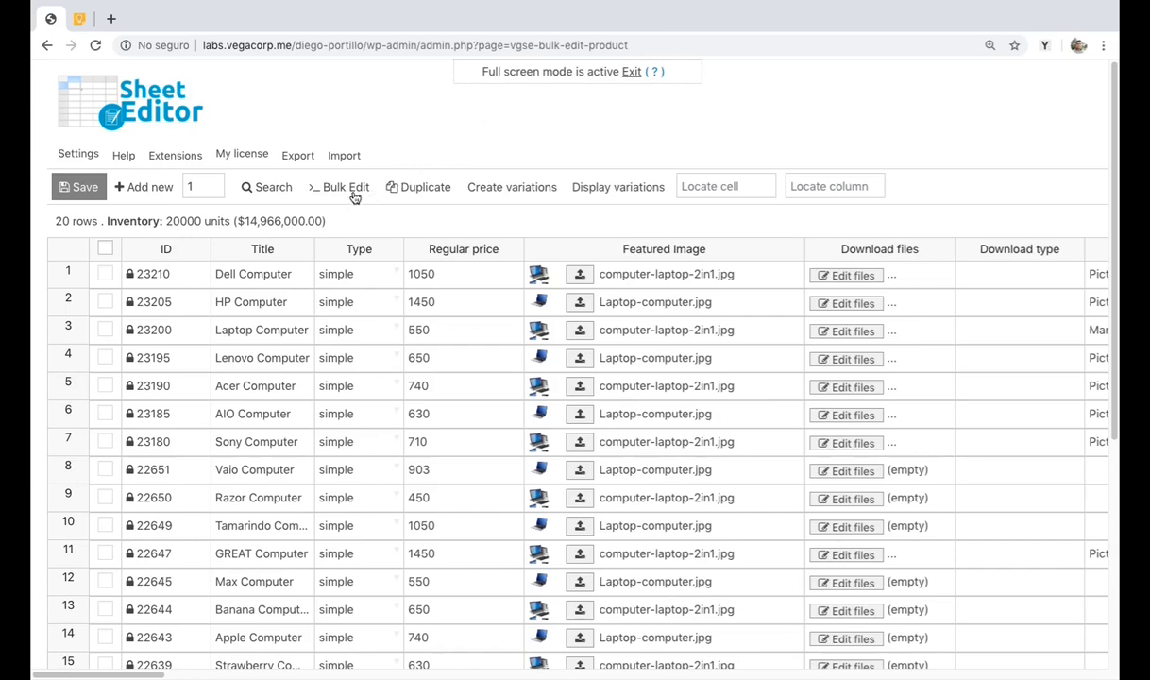
Start a new bulk edit and expand the choices for which rows to update.
click(343, 187)
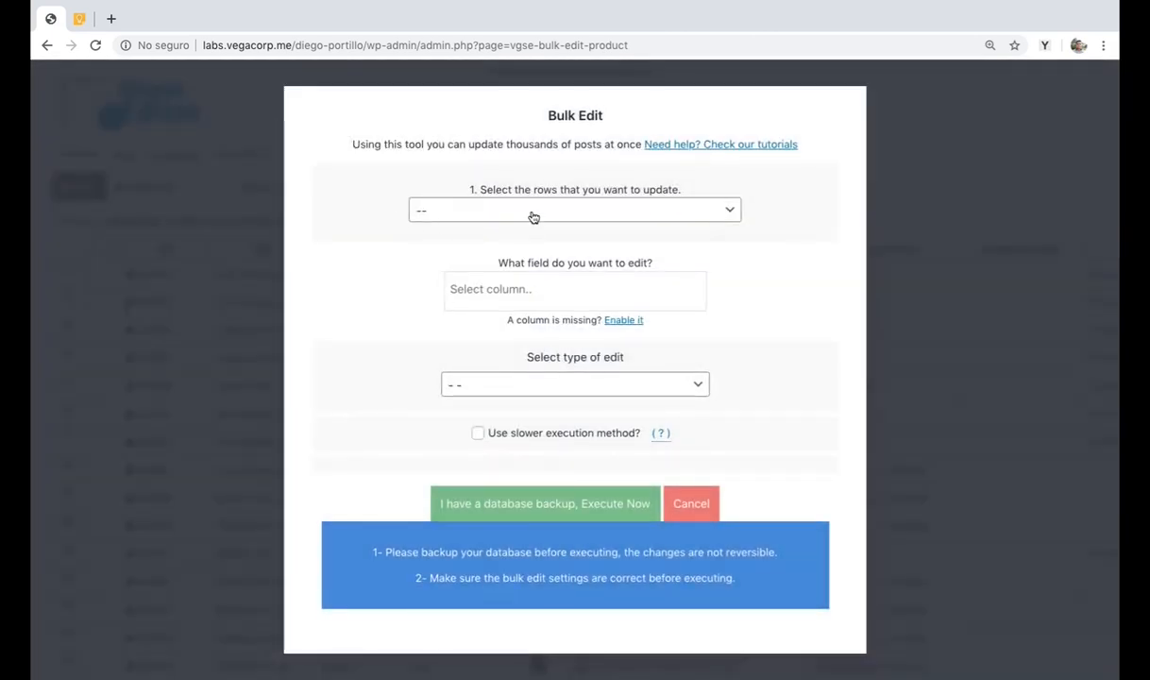
click(574, 210)
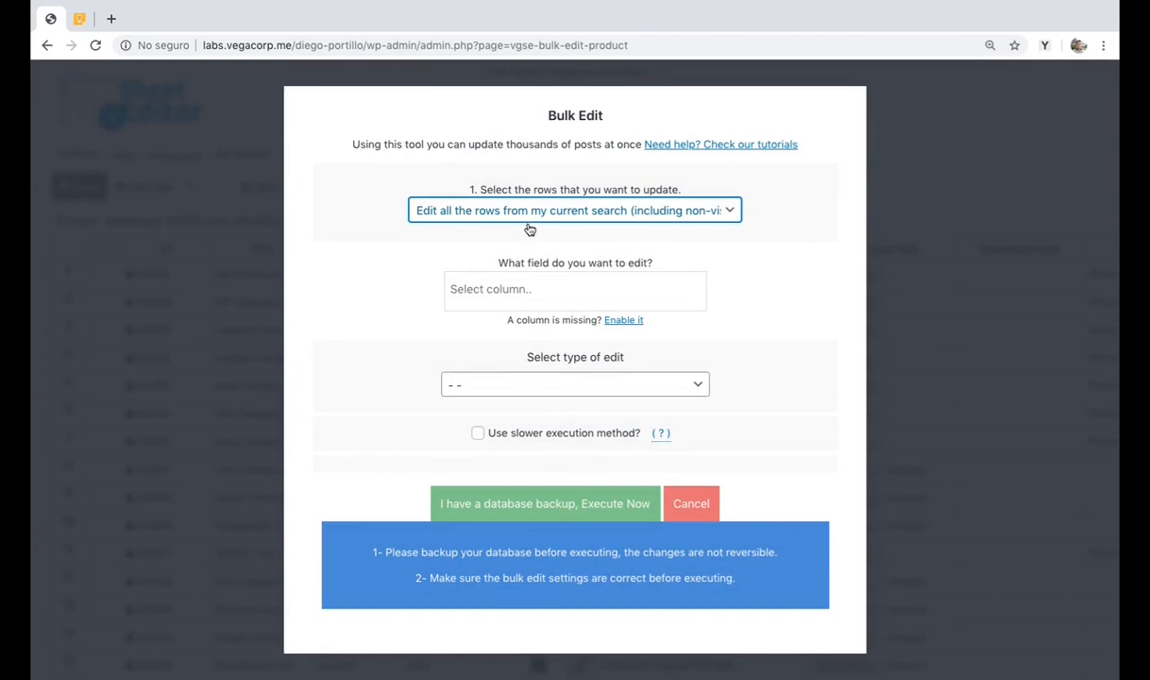
click(574, 209)
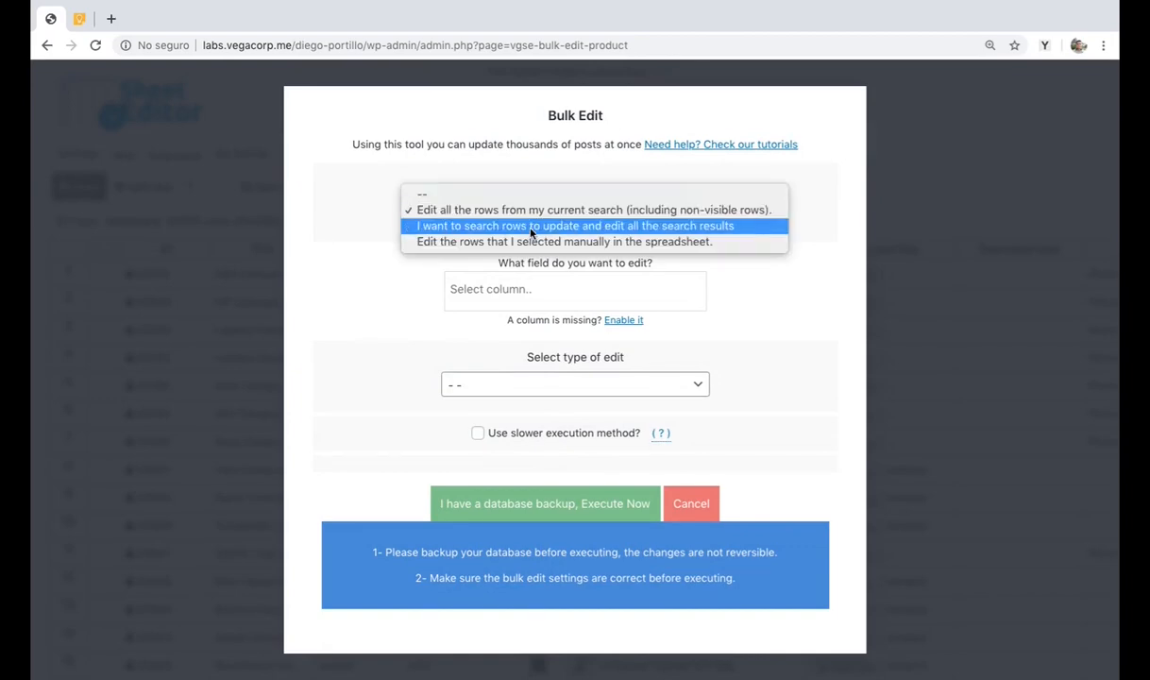
Search rows to update by the suggested keyword 'computer' and run it.
click(572, 225)
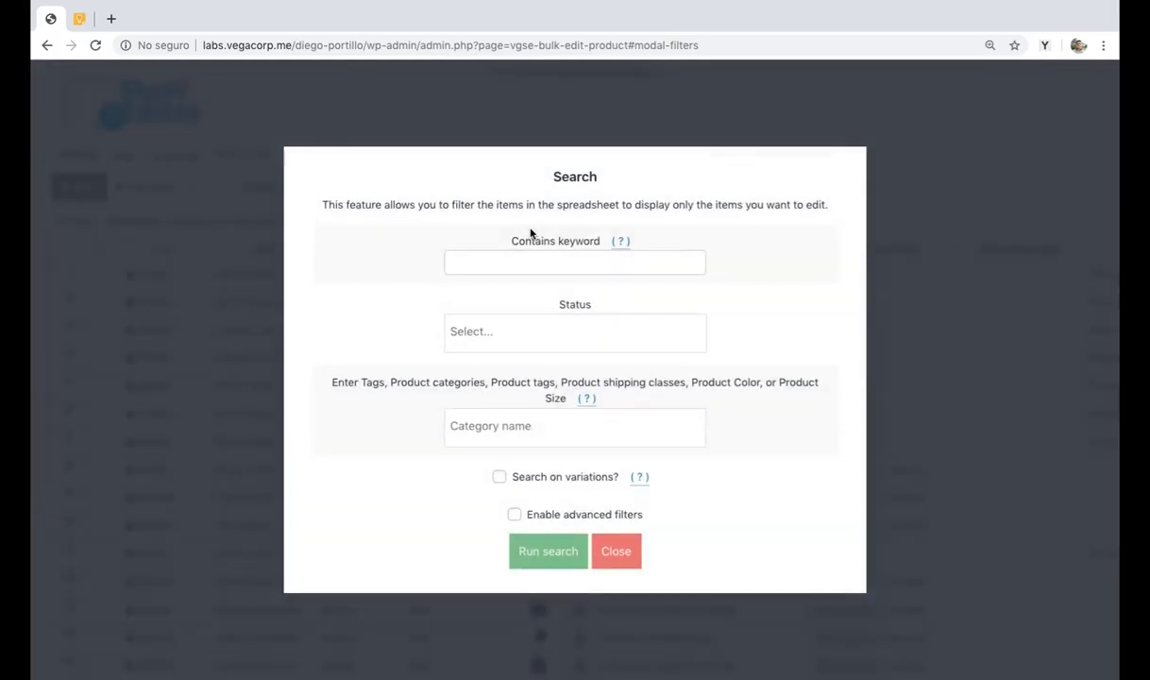
mouse_move(529, 241)
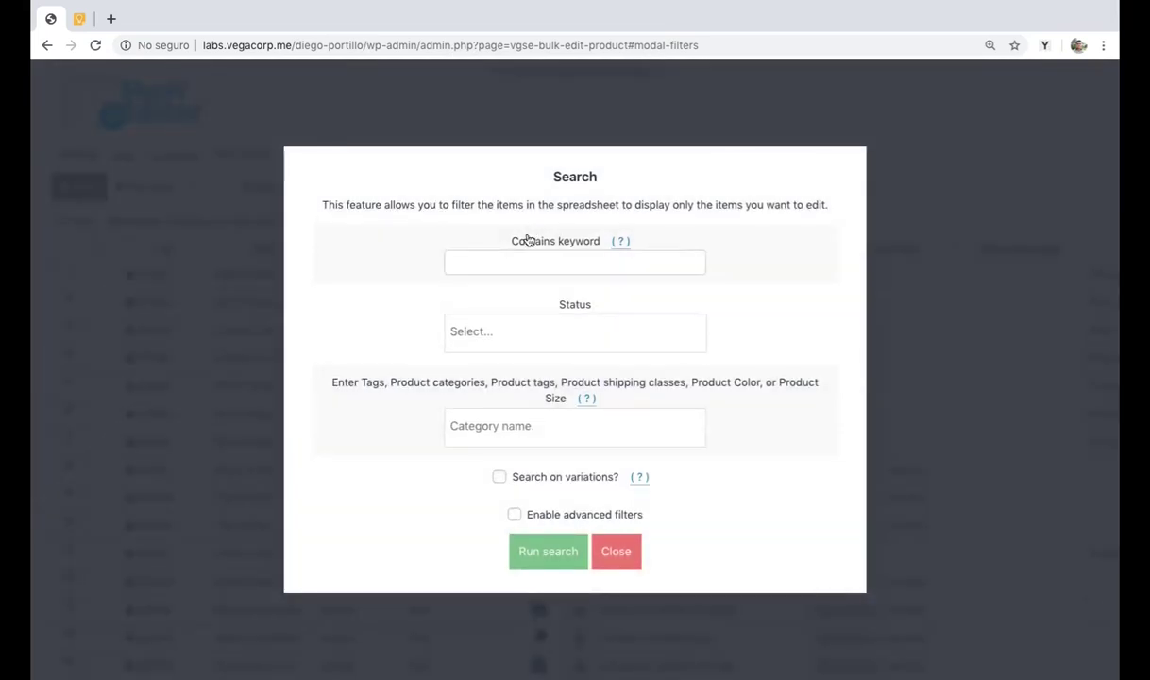
text(comp)
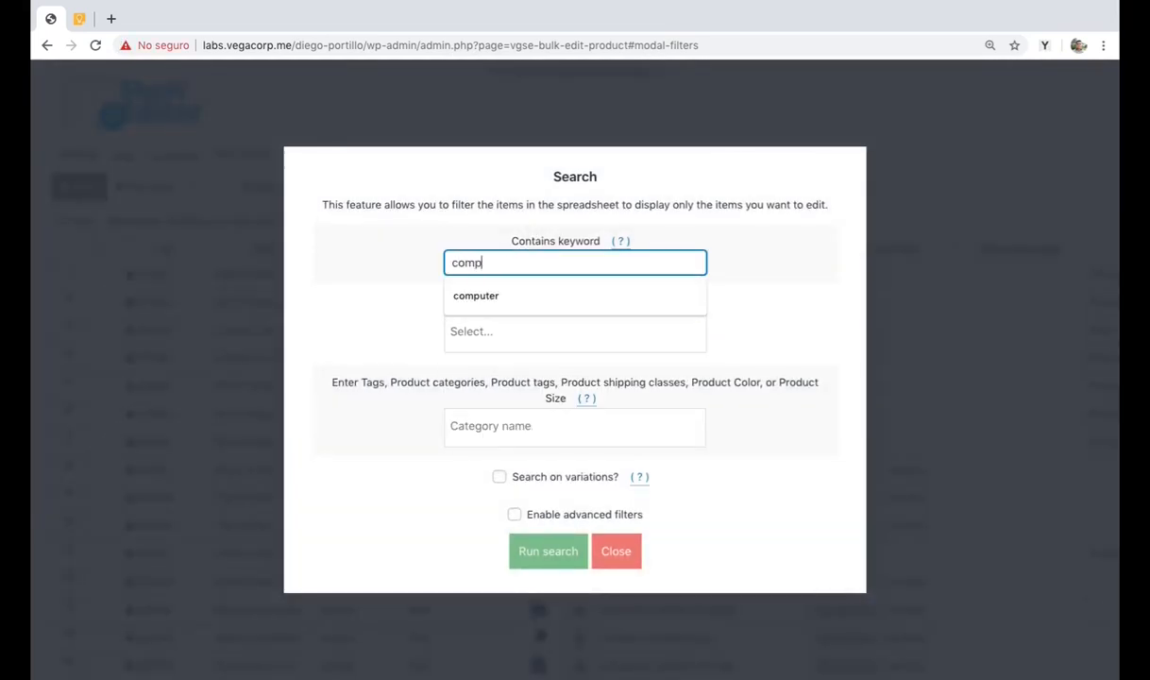
click(476, 294)
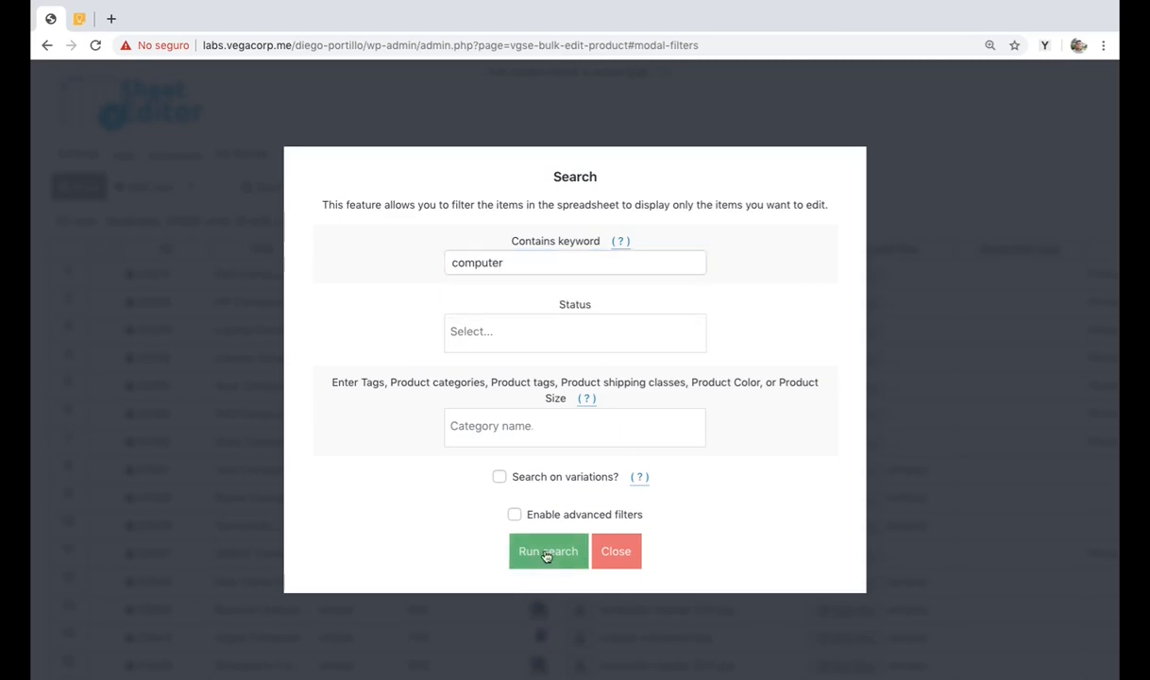
click(547, 551)
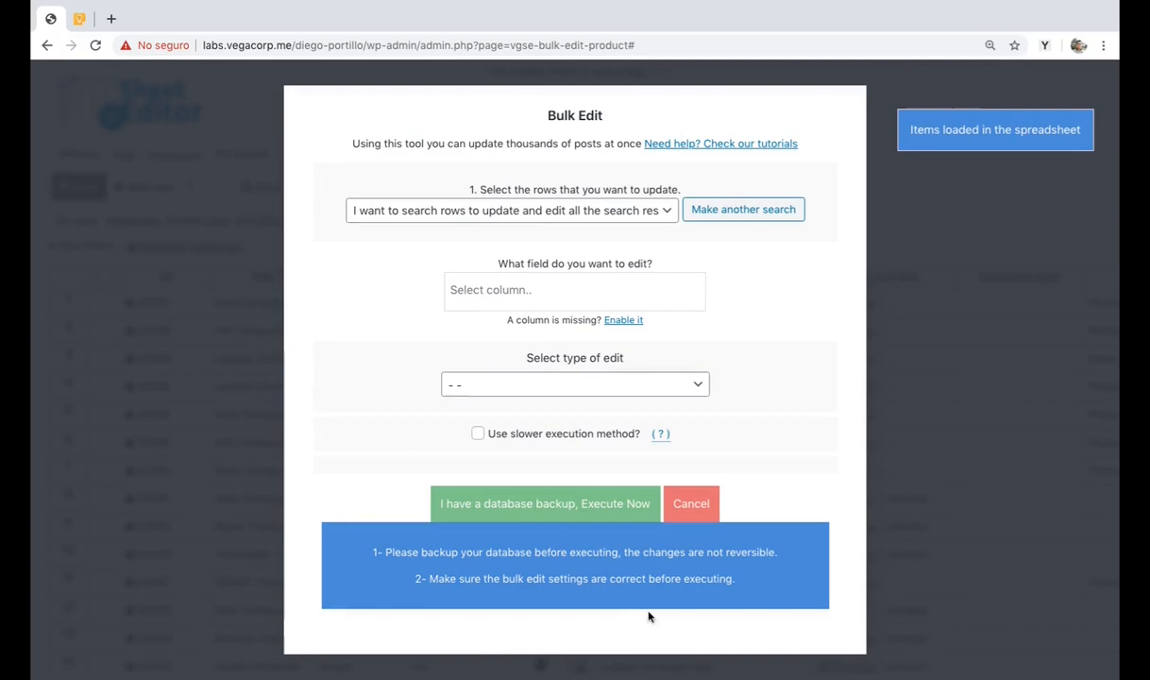
Replace the old jpg URL in Download files with the labs.vegacorp.me lorem-ipsum.pdf URL and execute.
text(do)
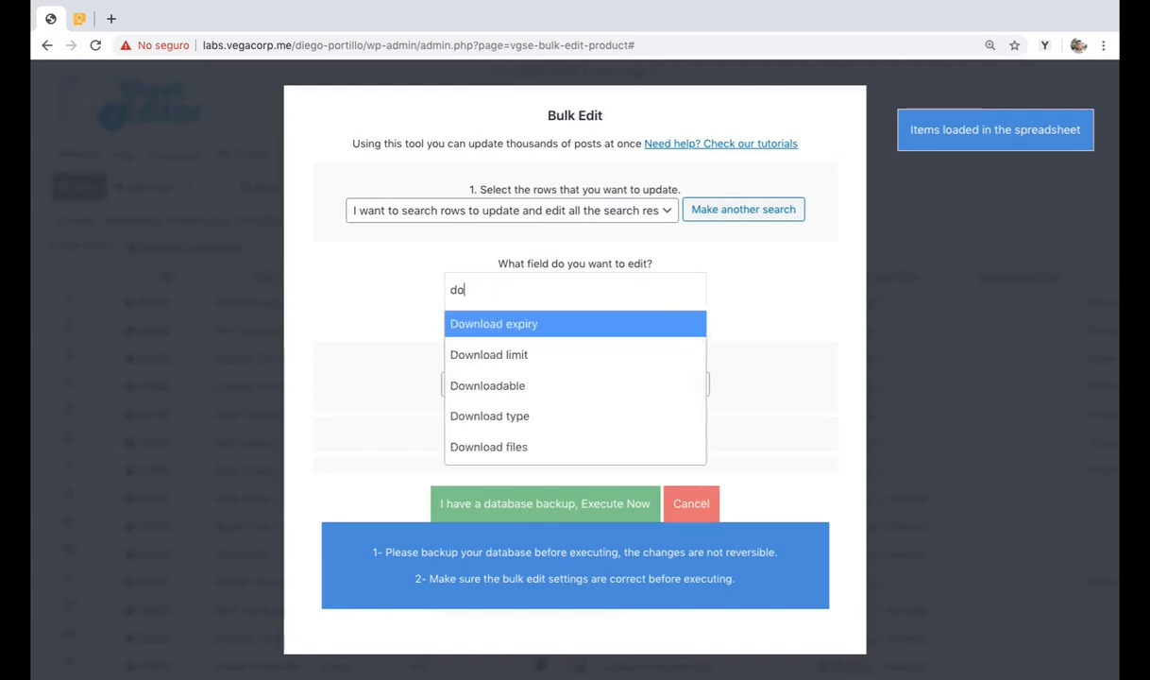
click(487, 446)
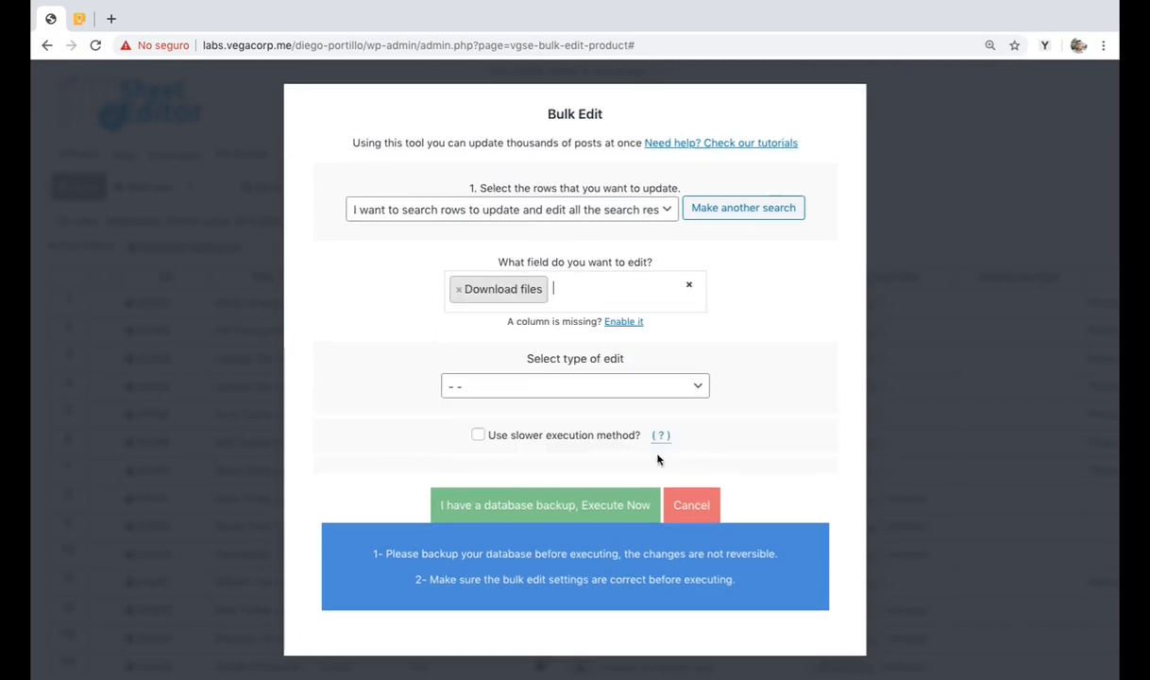
click(574, 385)
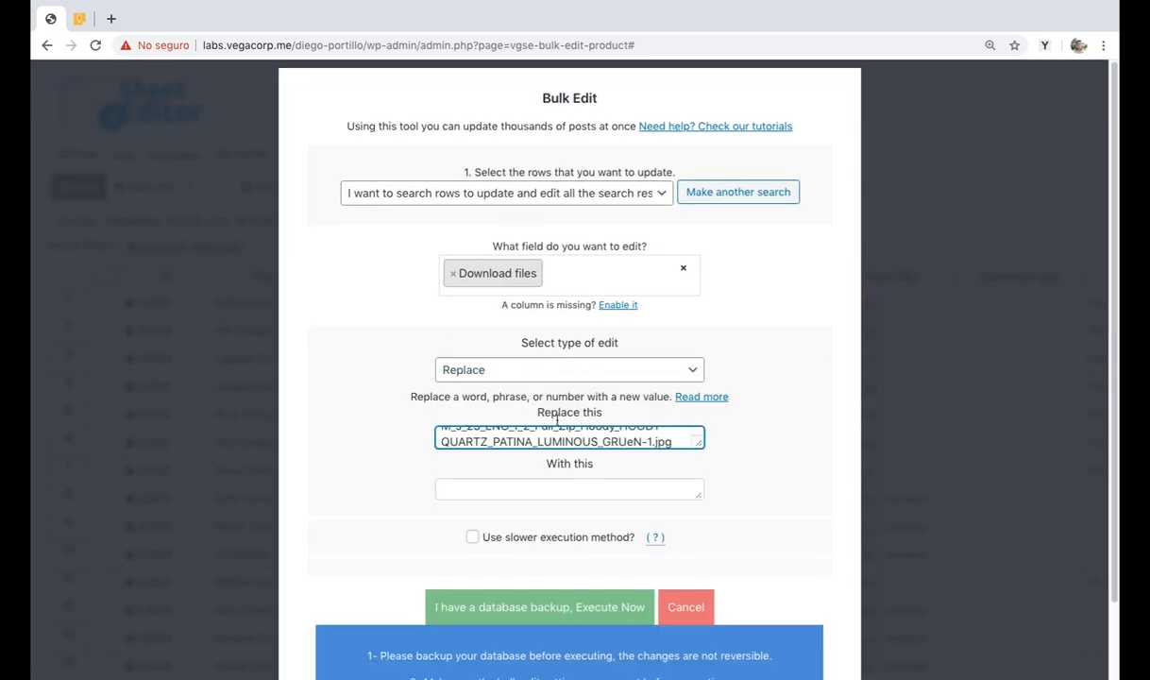
text(http://labs.vegacorp.me/diego-portillo/wp-content/uploads/2020/03/lorem-ipsum.pdf)
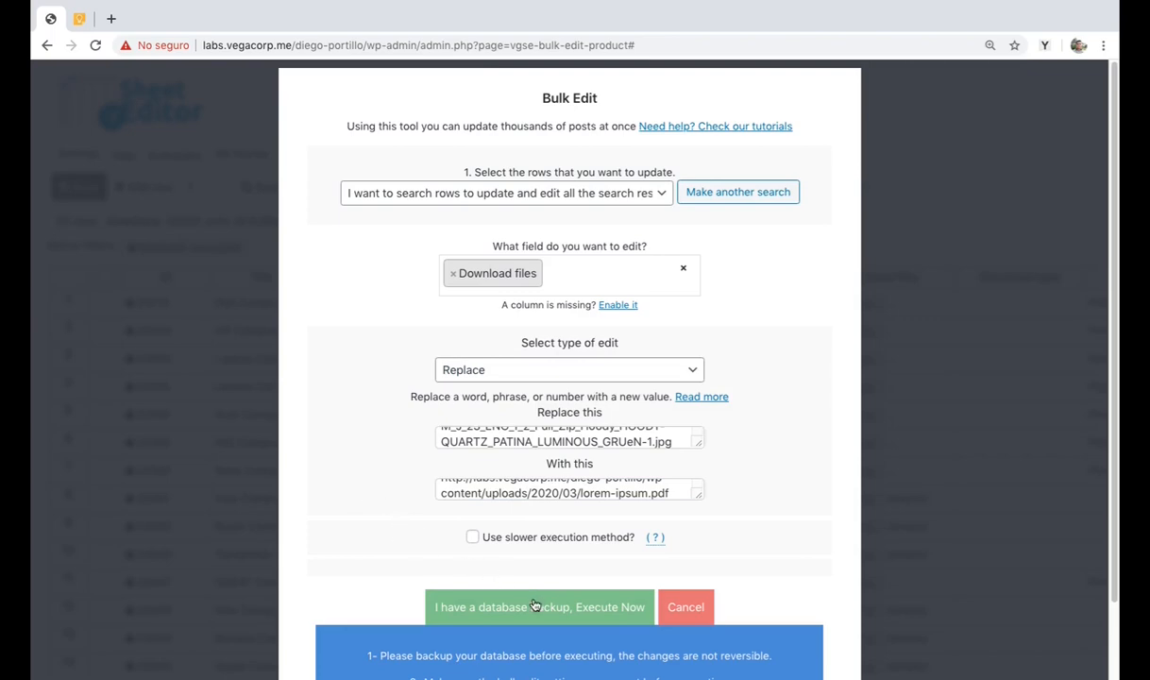
click(536, 606)
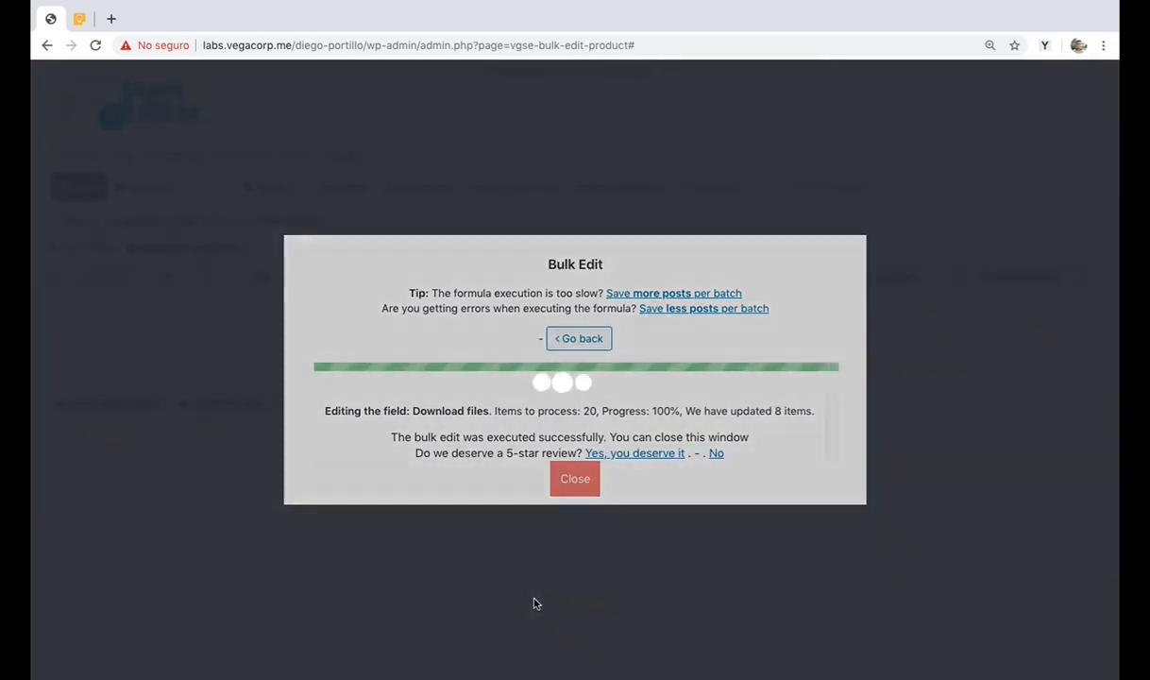
Close the completed bulk edit report to return to the products sheet.
click(574, 480)
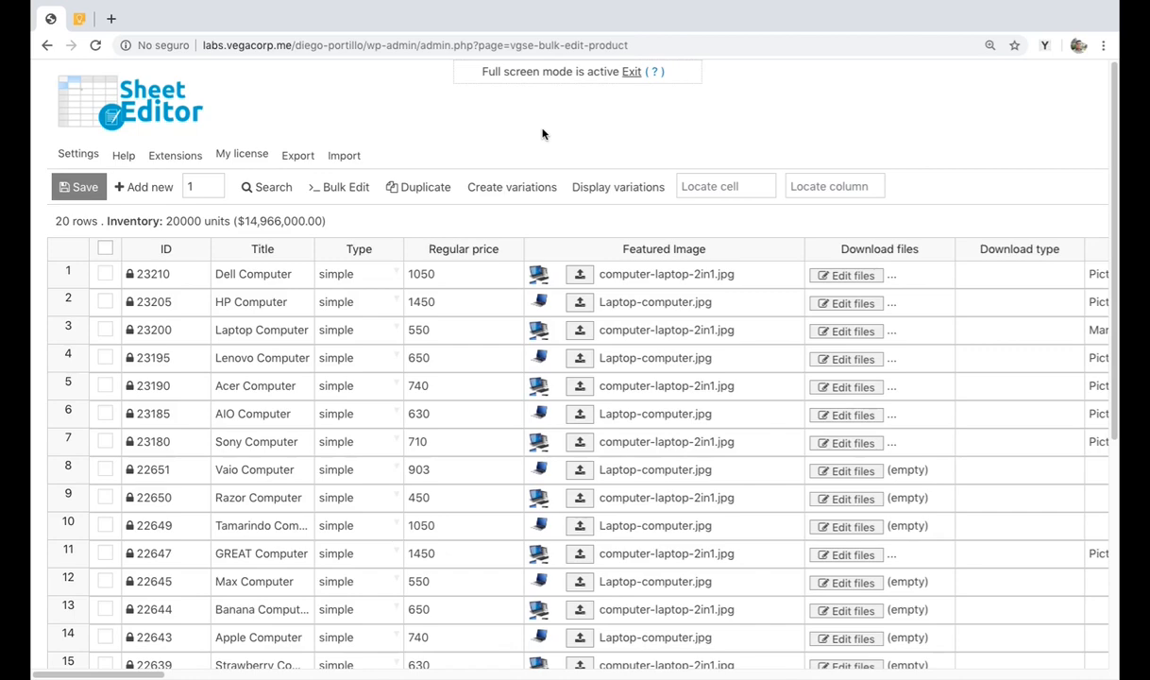
mouse_move(472, 157)
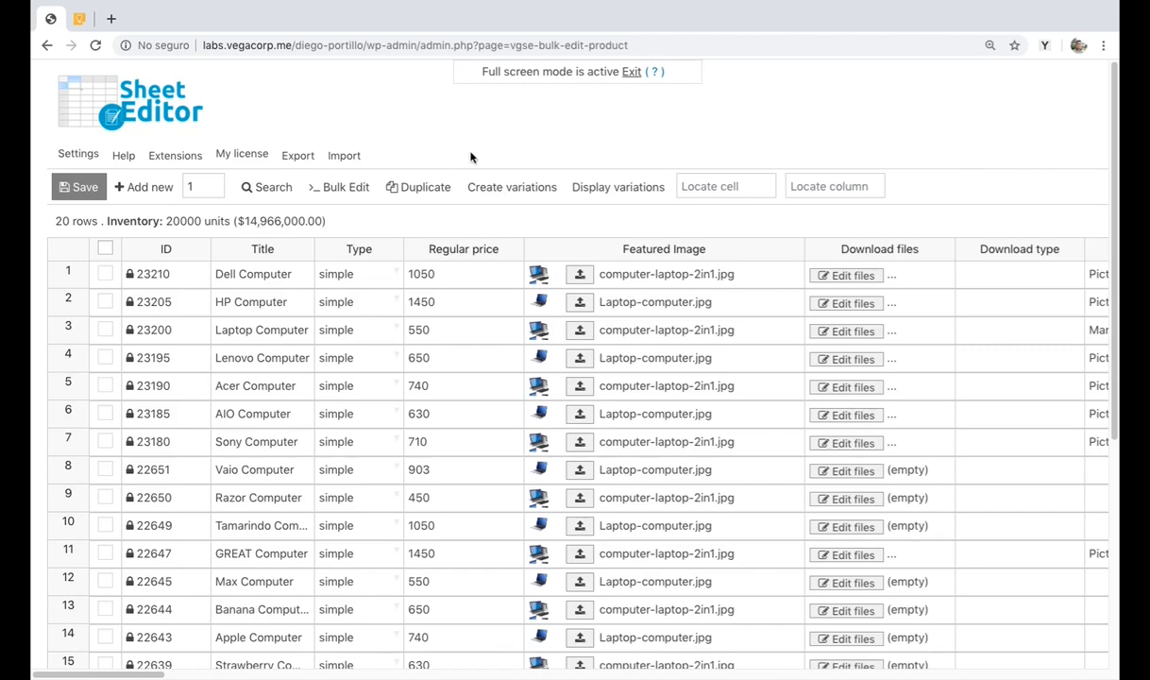
Filter the rows to update by the My Category product category and run the search.
click(338, 187)
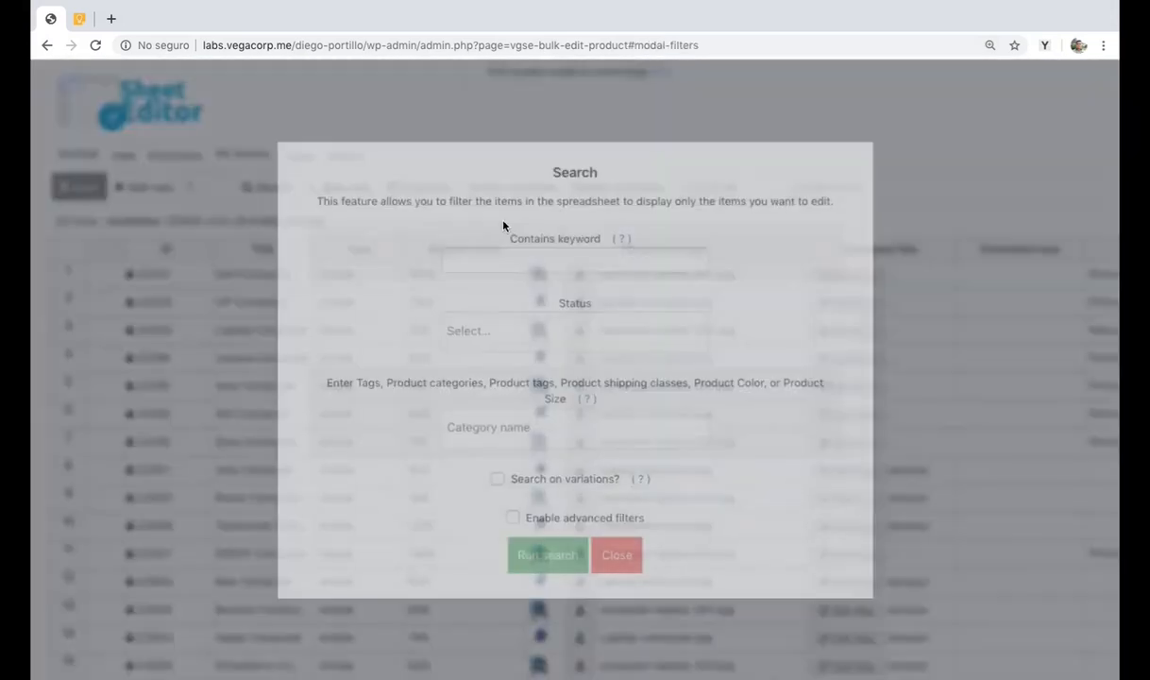
click(574, 262)
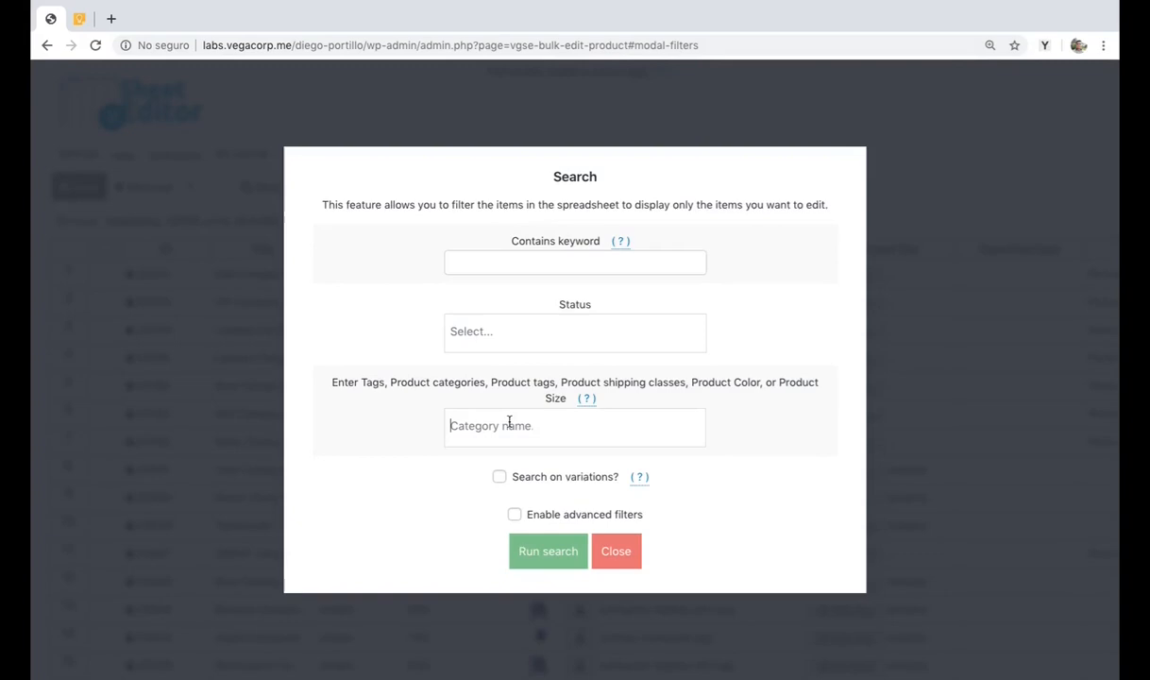
text(my cat)
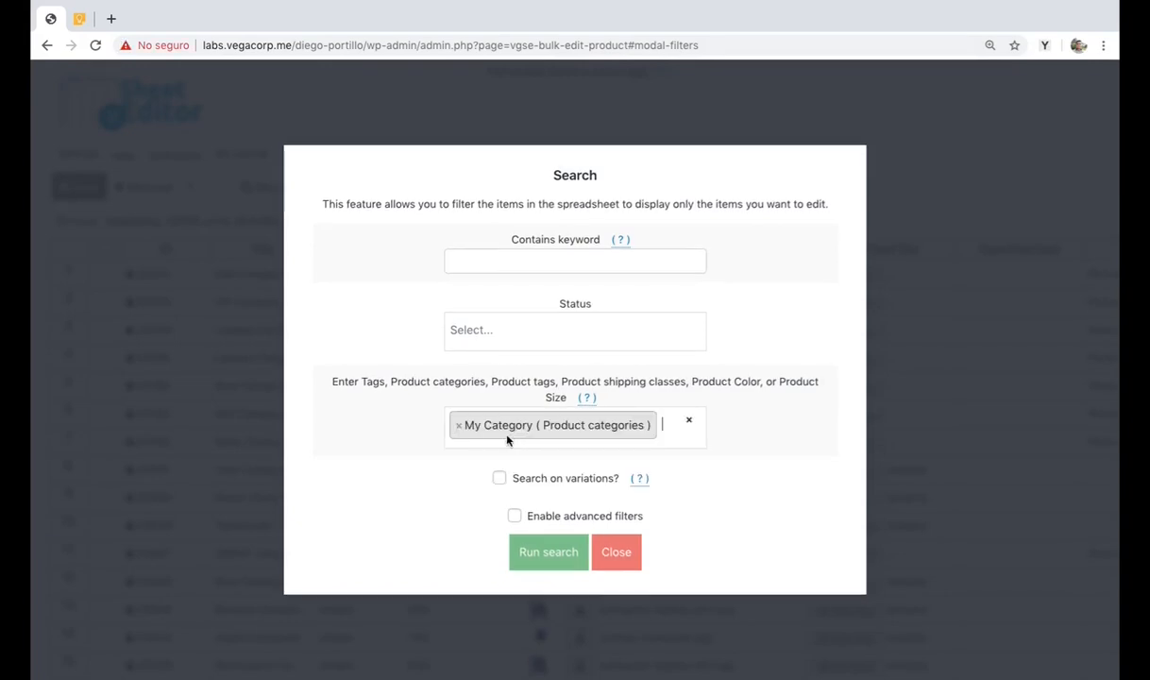
click(548, 551)
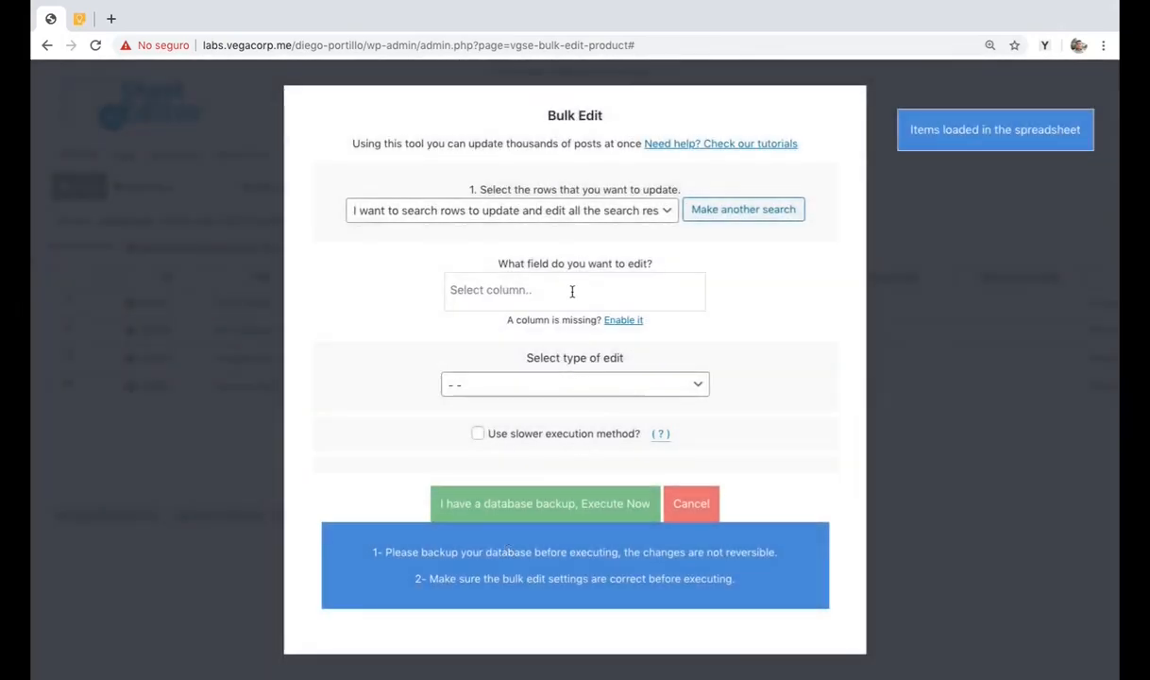
Run a Download files replace swapping the lorem-ipsum.pdf URL for nothing, updating 4 items.
text(downlo)
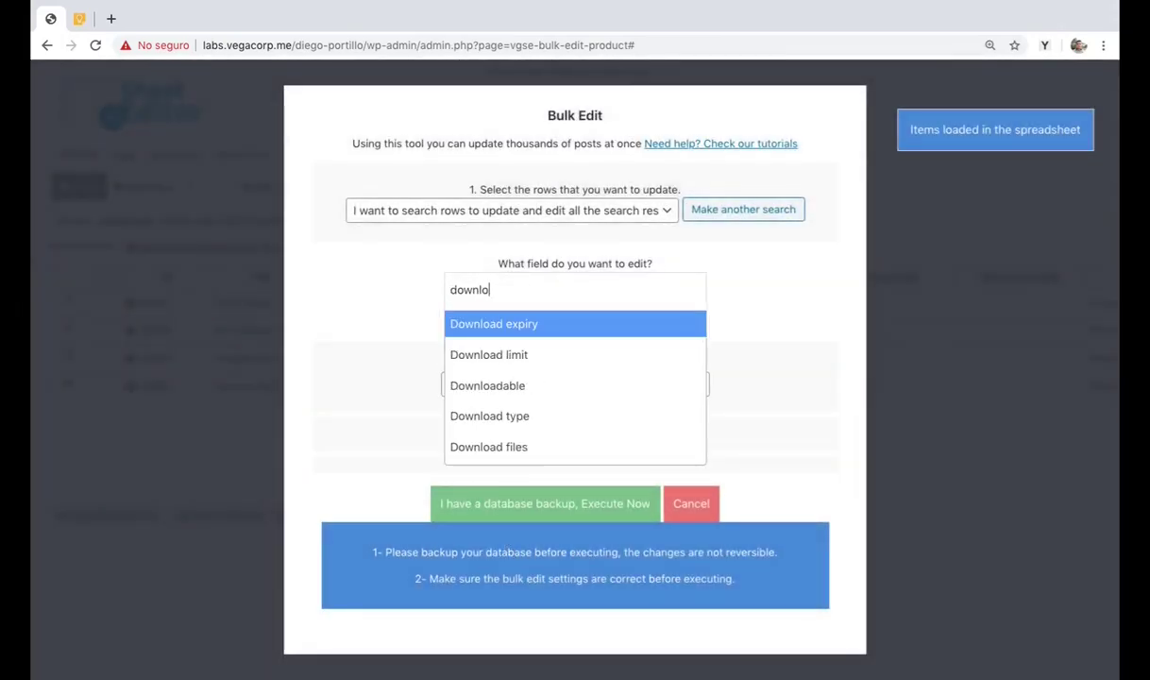
click(487, 446)
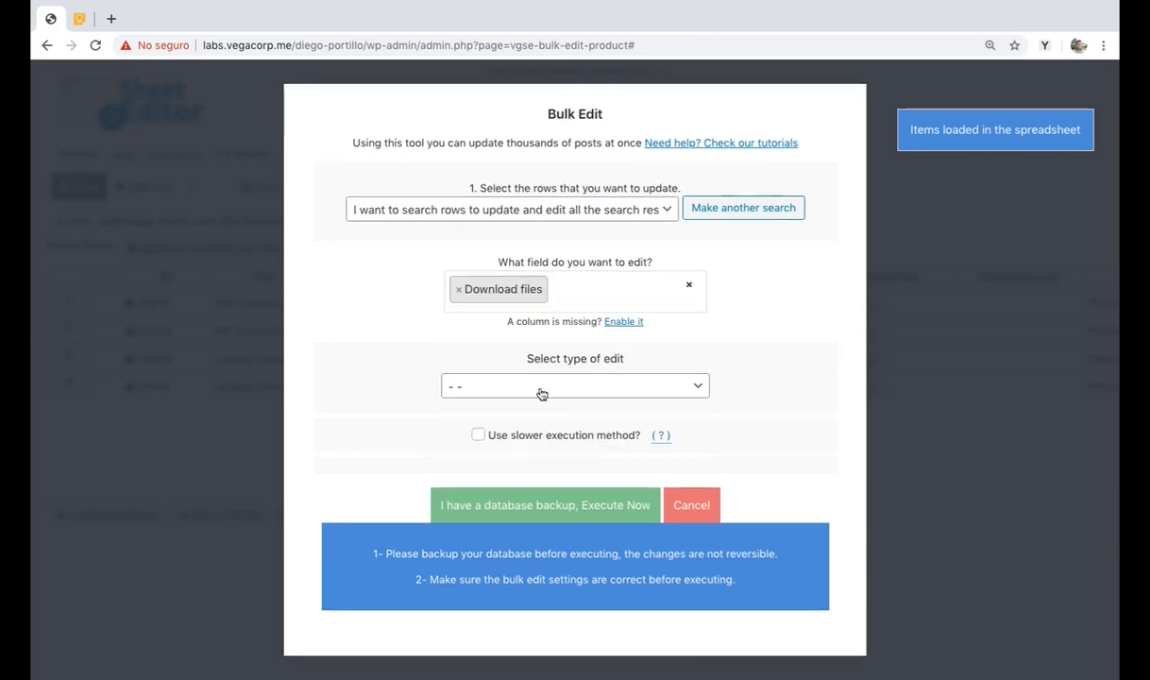
click(574, 385)
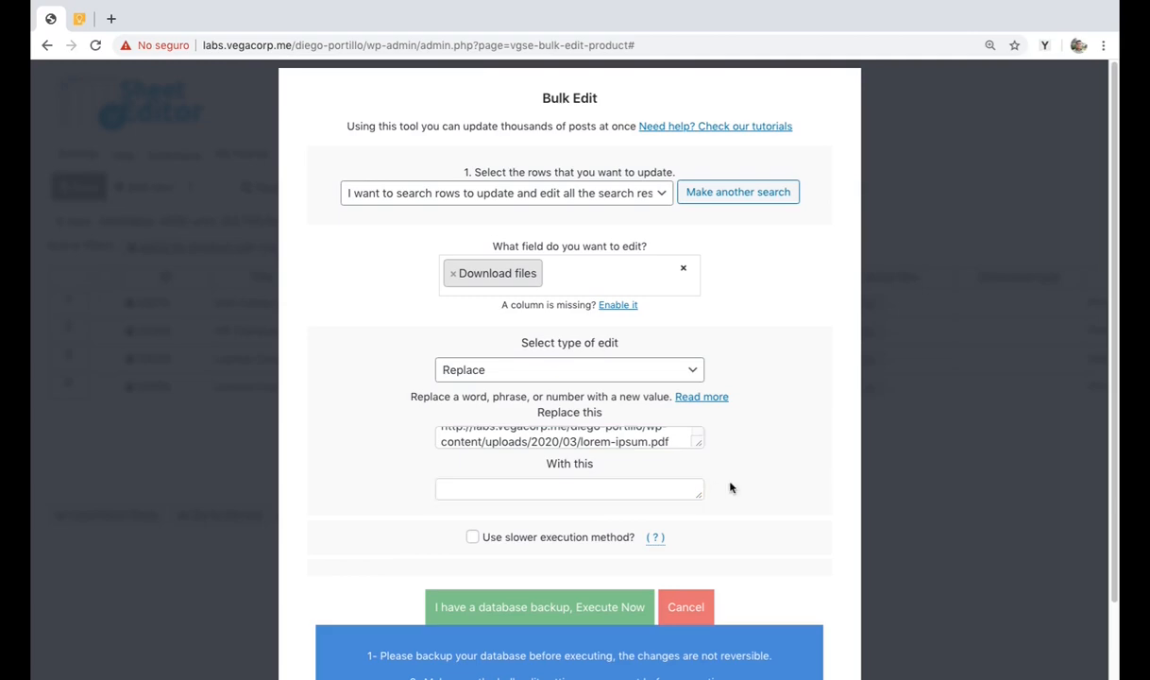
click(538, 606)
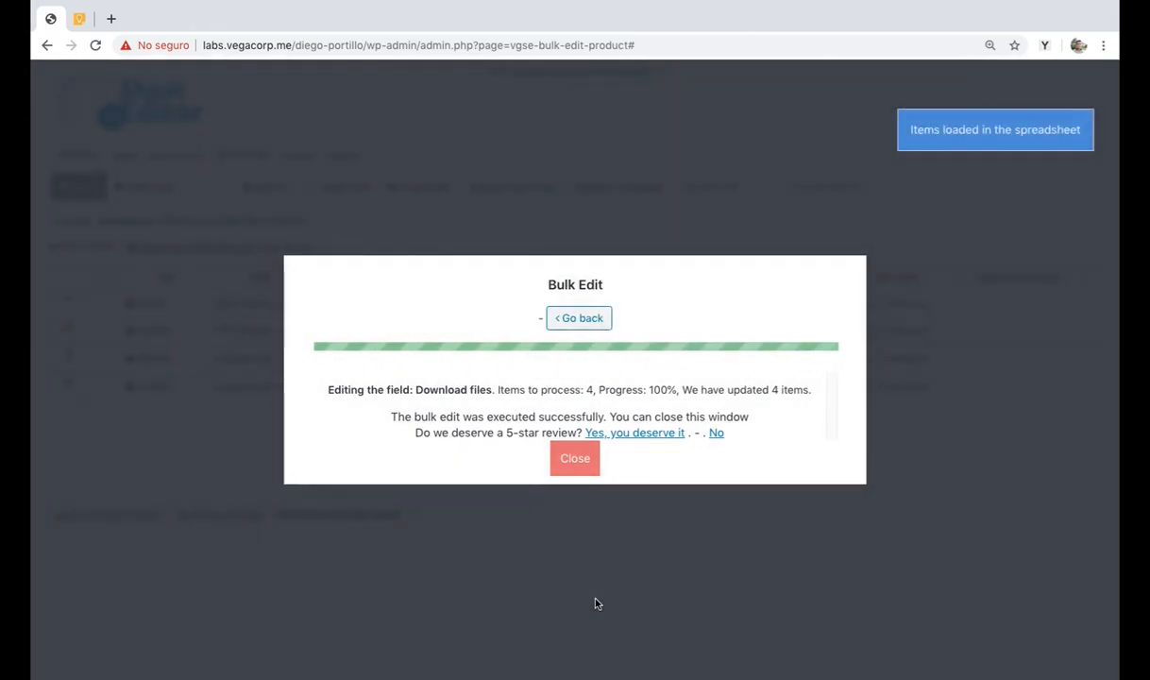
mouse_move(566, 468)
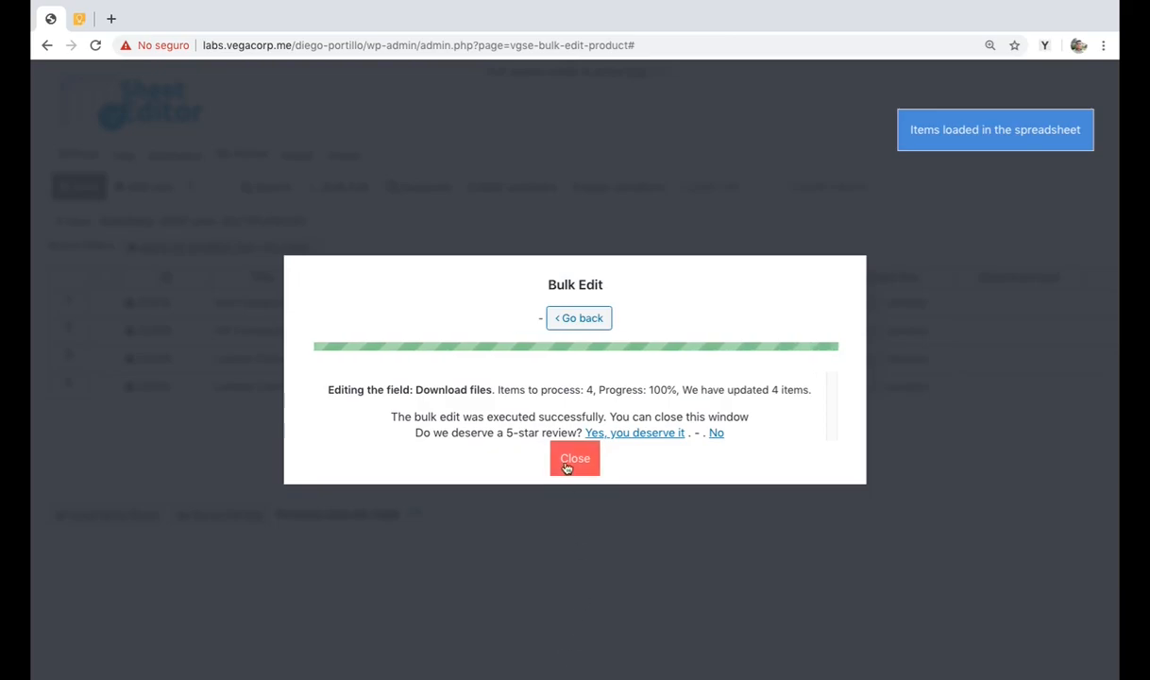
Dismiss the bulk edit report and scroll the product sheet sideways.
click(574, 457)
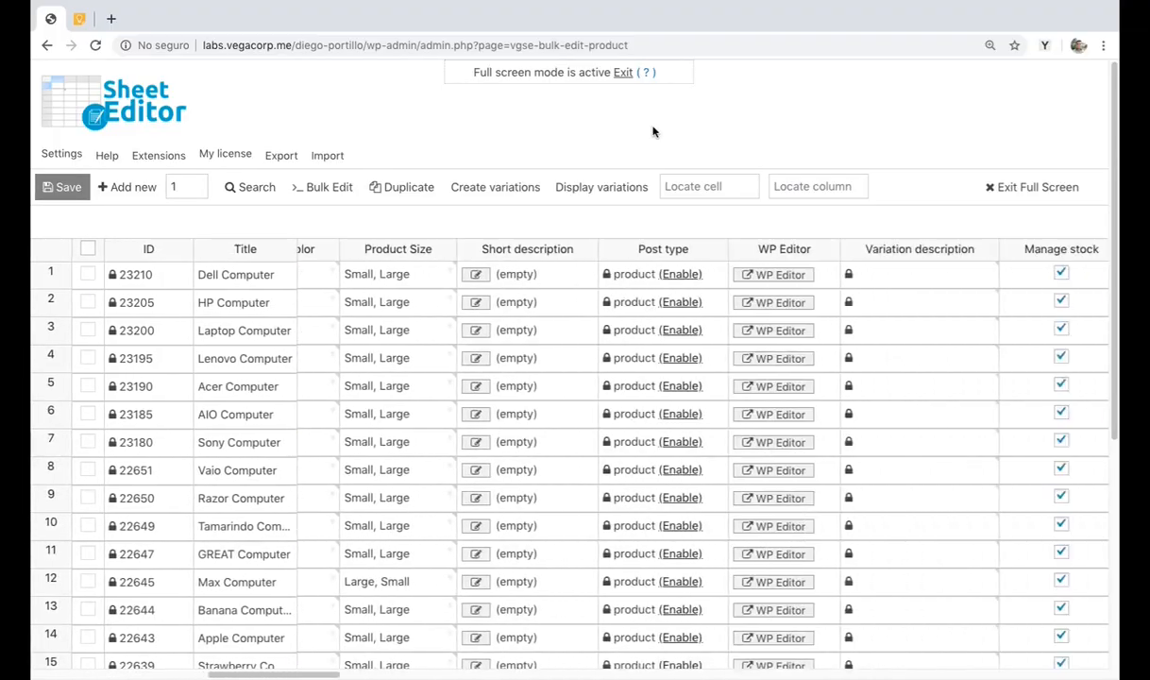
scroll(right, 3)
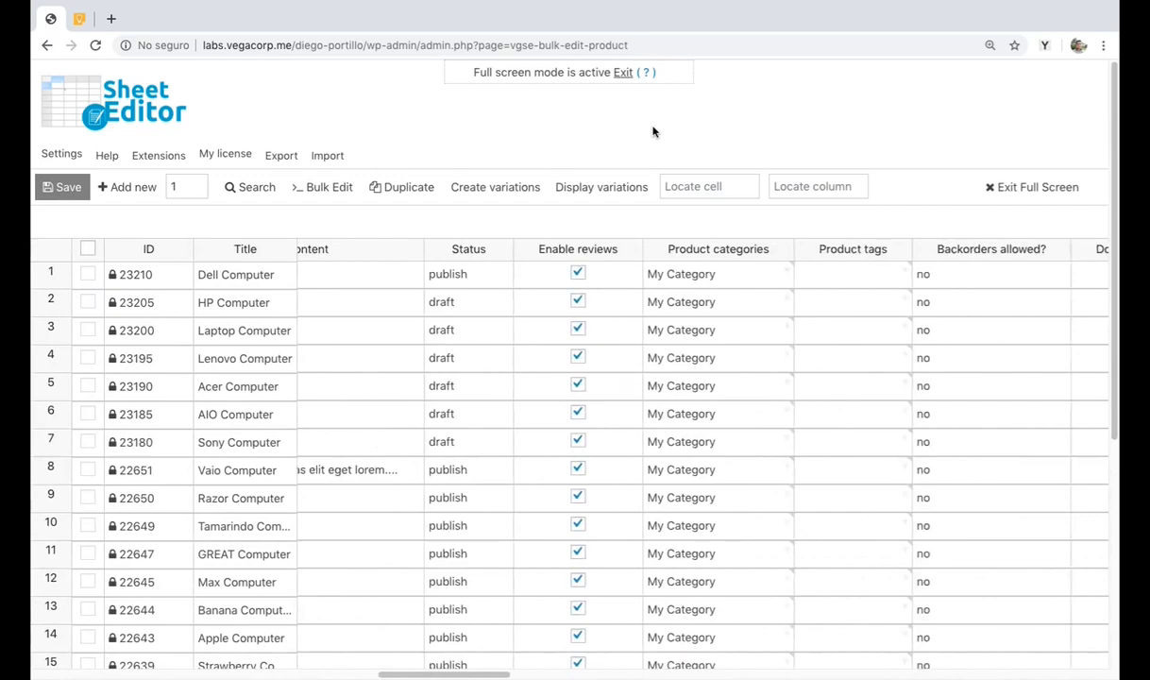